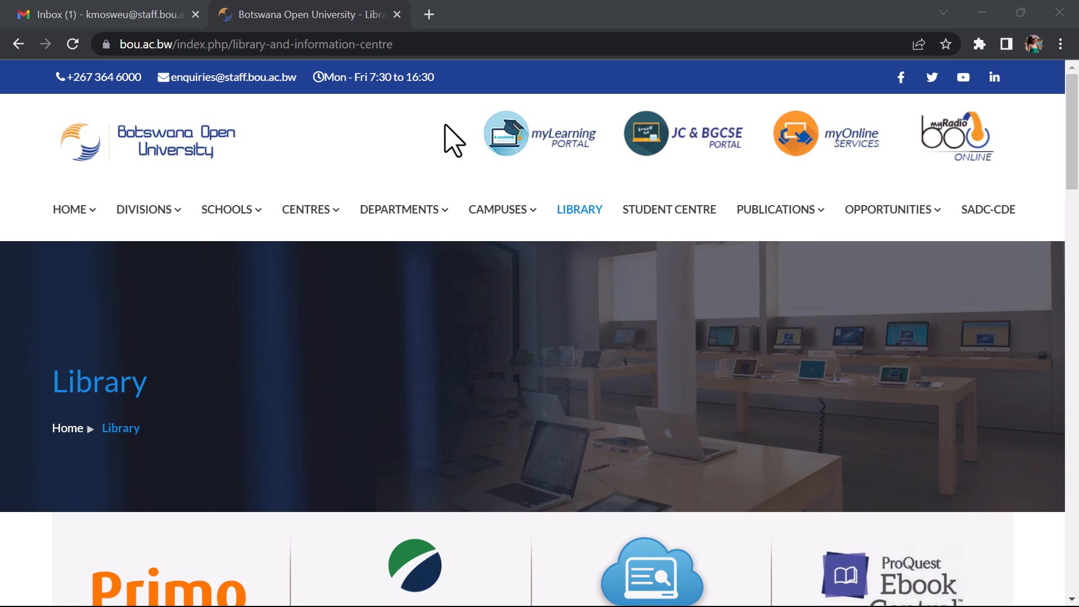
mouse_move(460, 137)
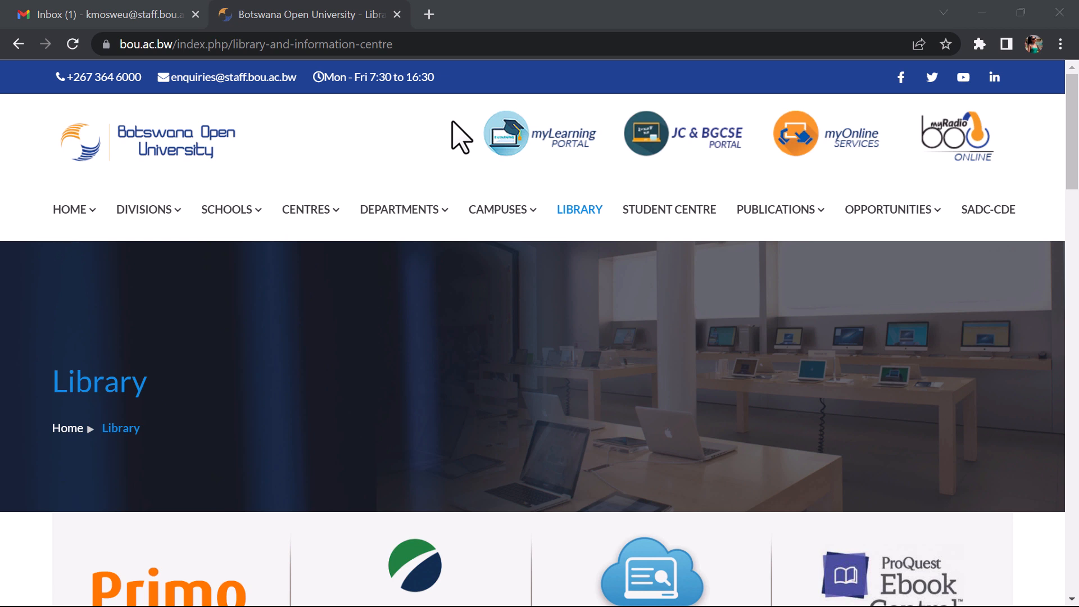
Launch Primo discovery from the library page and sign in to the library account.
click(498, 209)
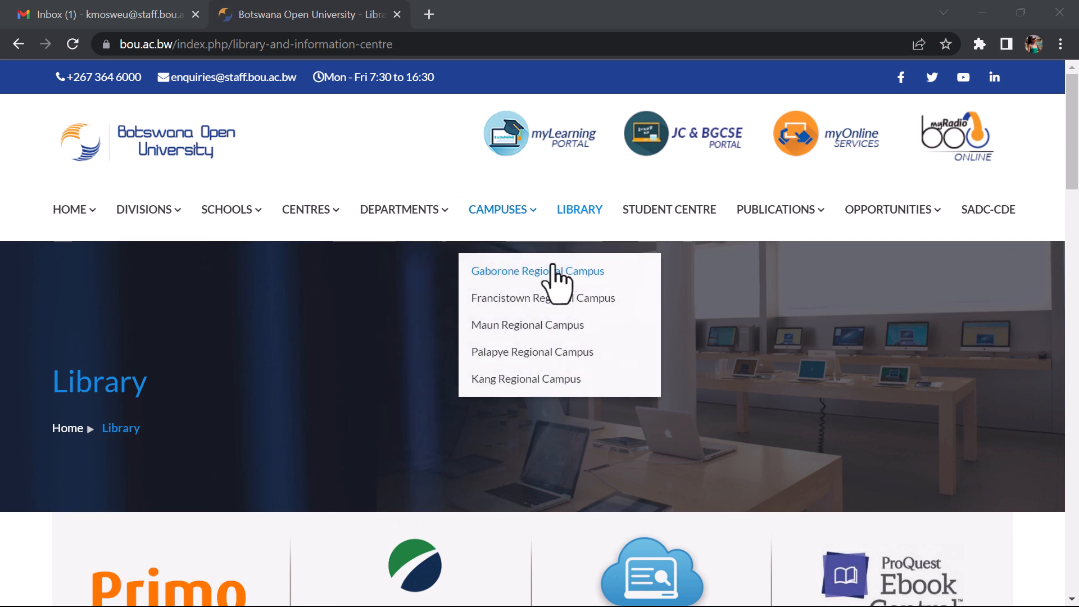
mouse_move(580, 209)
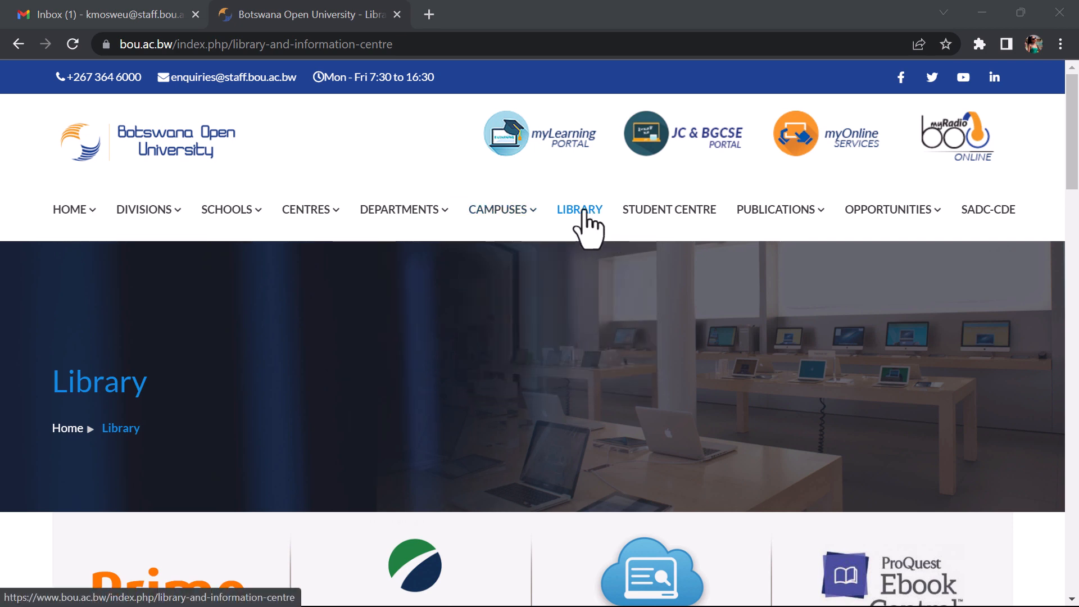
scroll(down, 3)
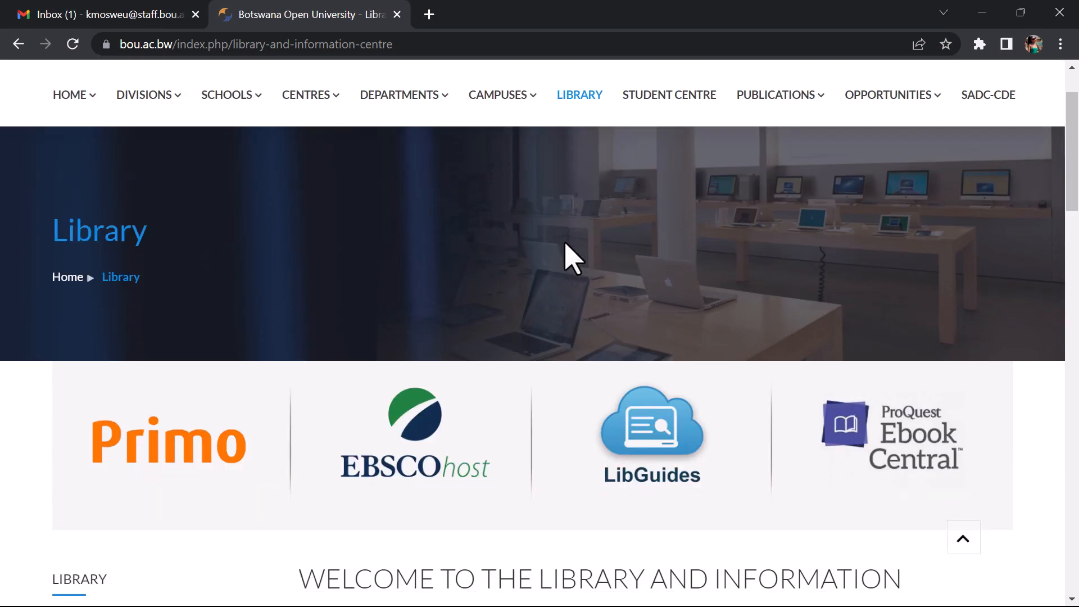
mouse_move(165, 461)
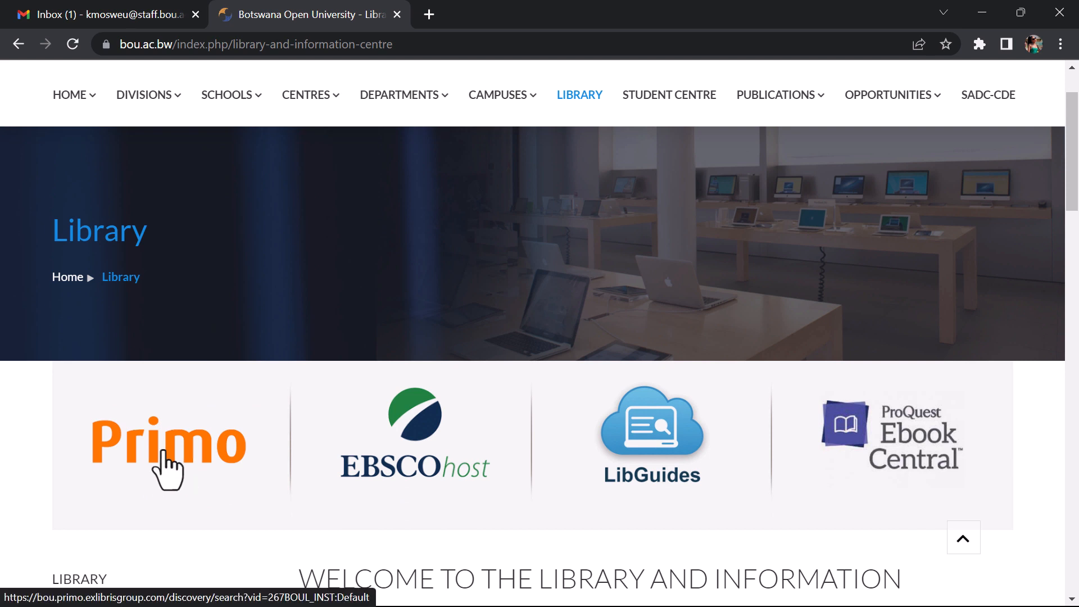
click(167, 441)
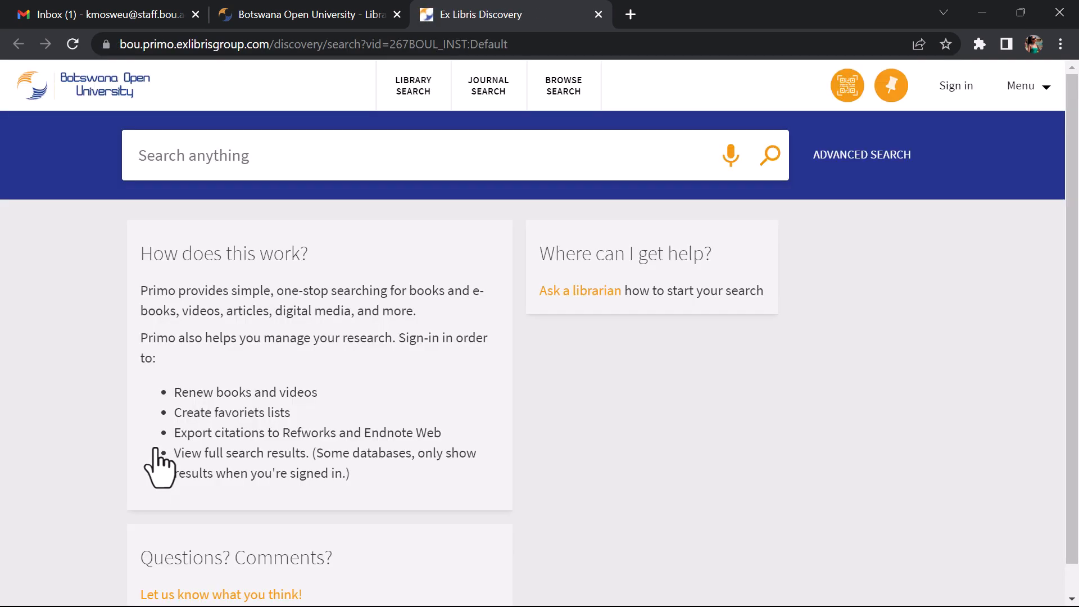
mouse_move(956, 86)
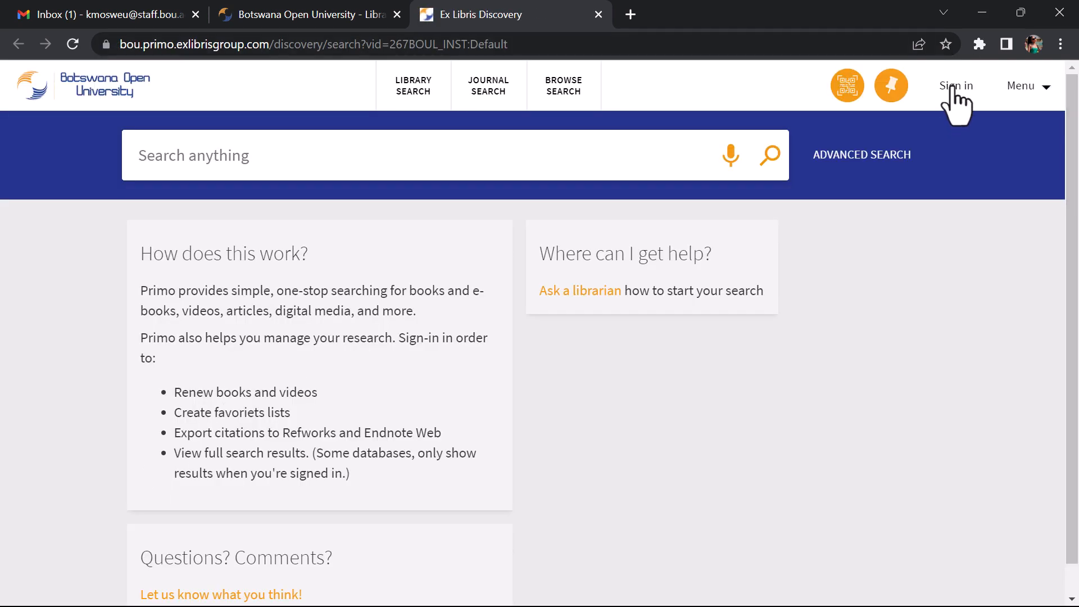
mouse_move(967, 103)
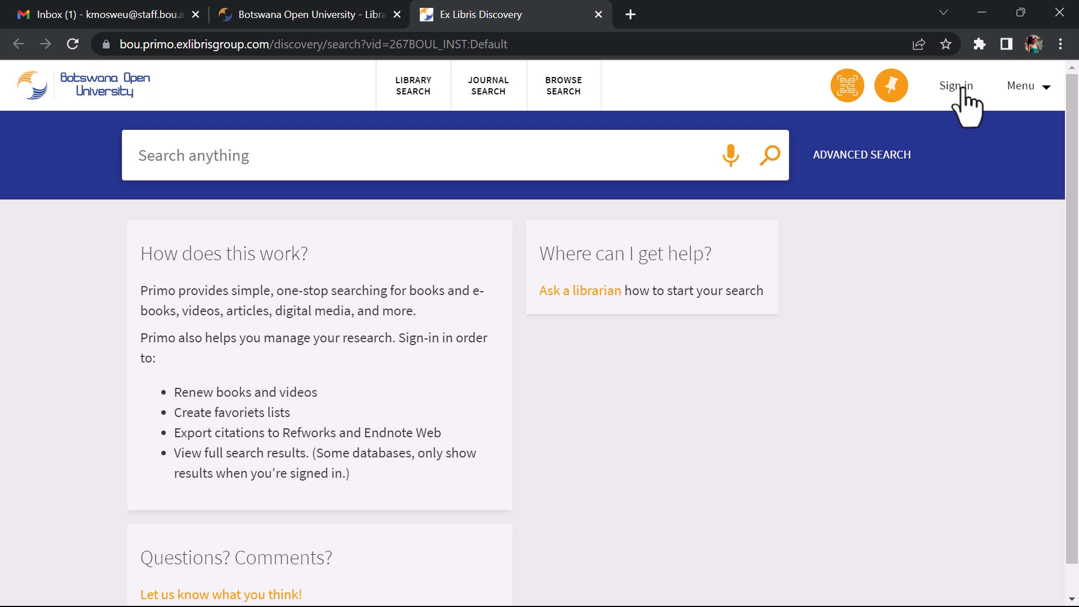
mouse_move(123, 24)
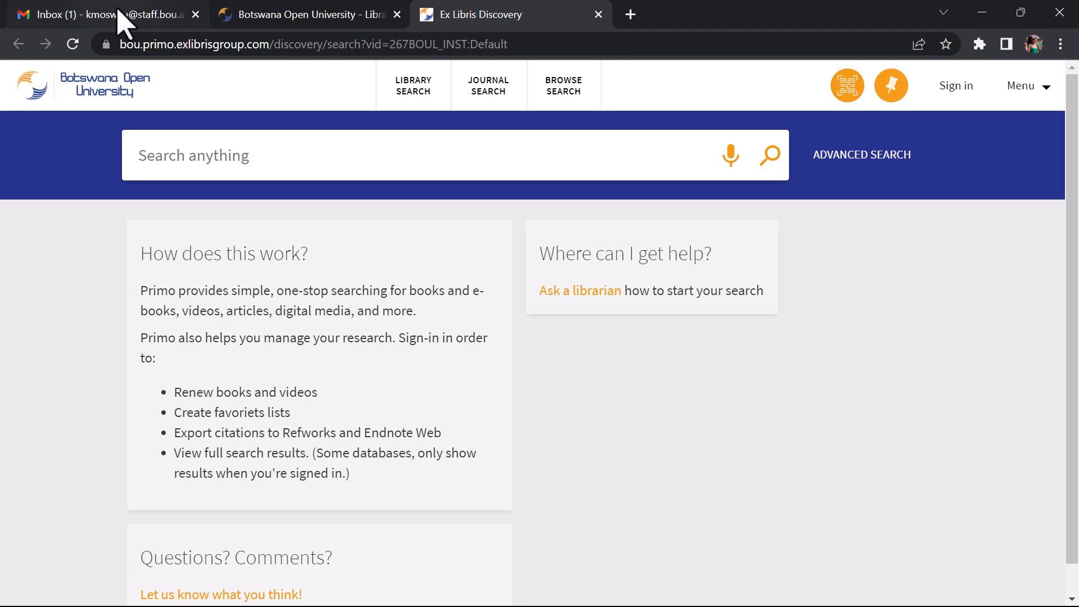
mouse_move(117, 15)
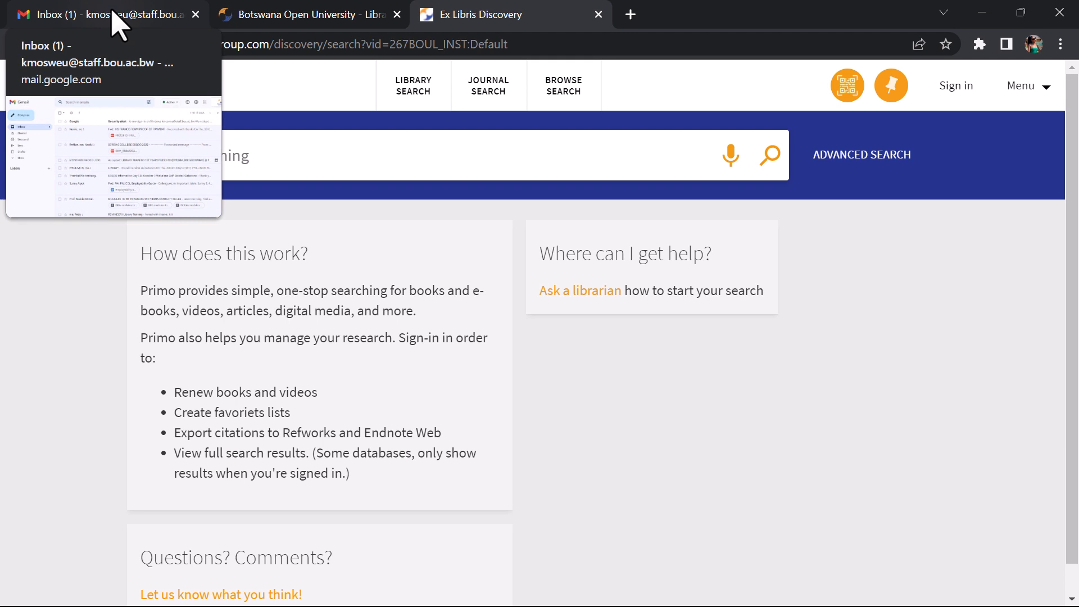
mouse_move(123, 33)
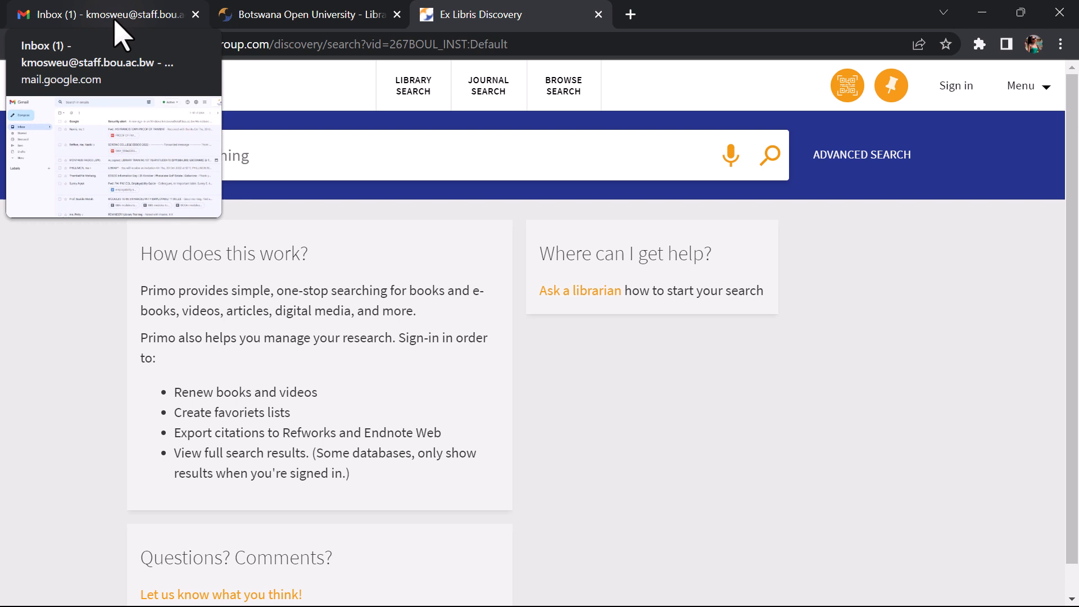
mouse_move(180, 36)
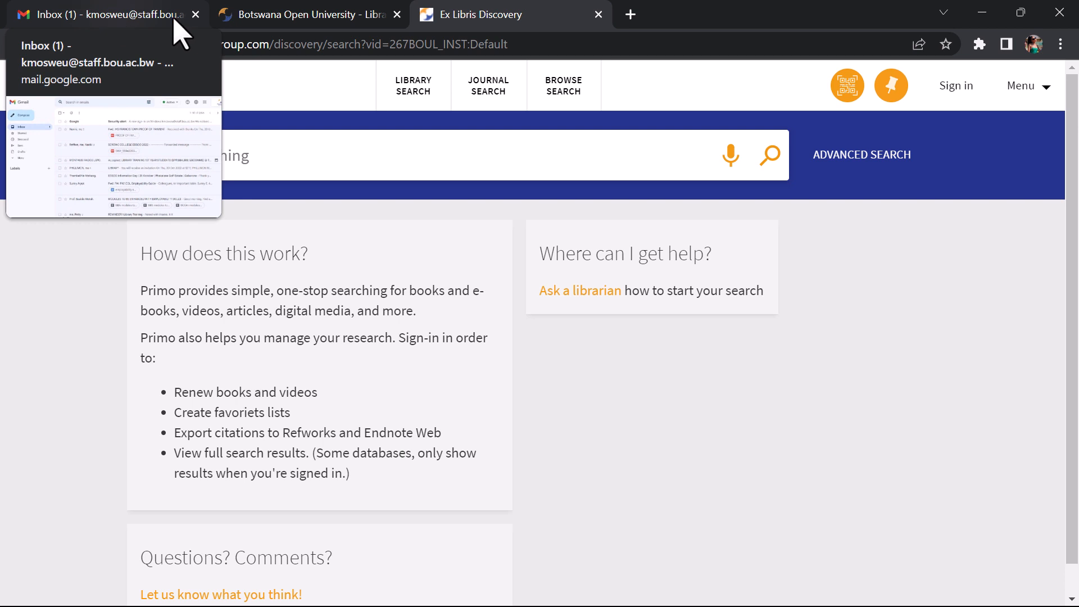
mouse_move(956, 86)
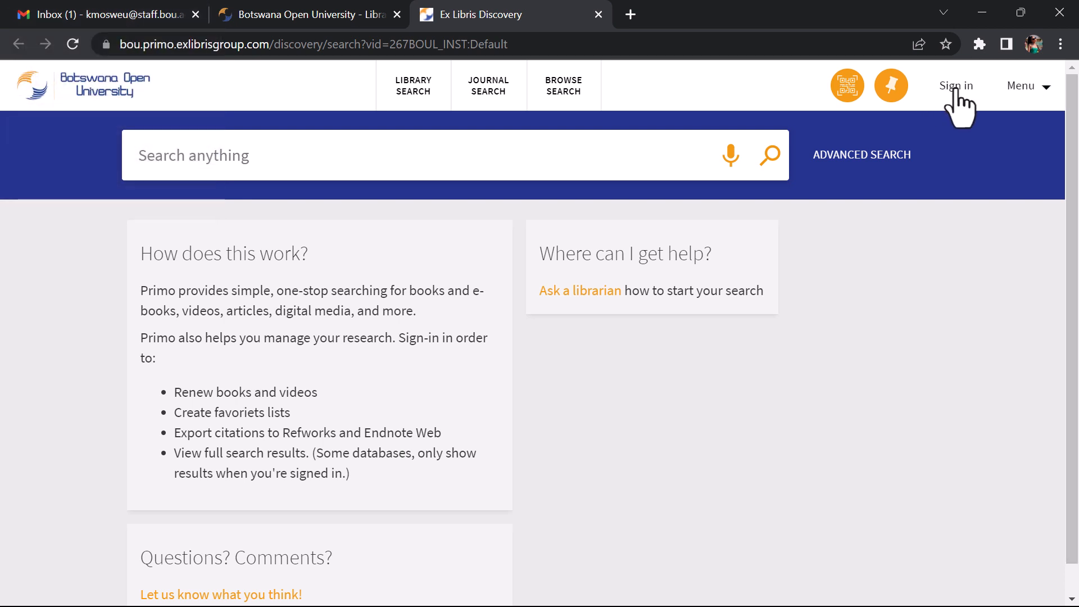
click(956, 85)
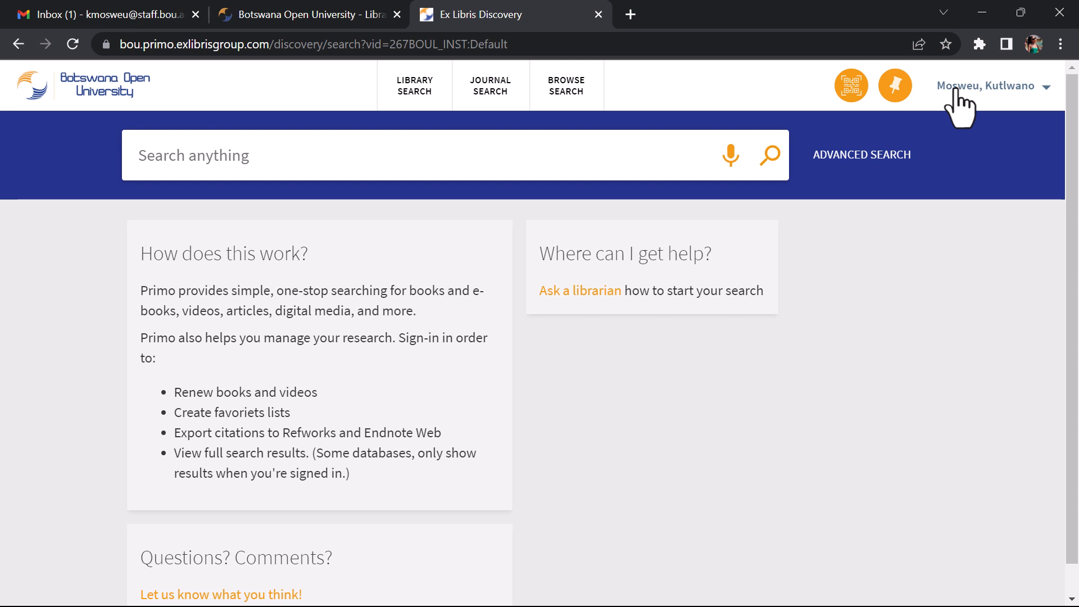
mouse_move(1009, 103)
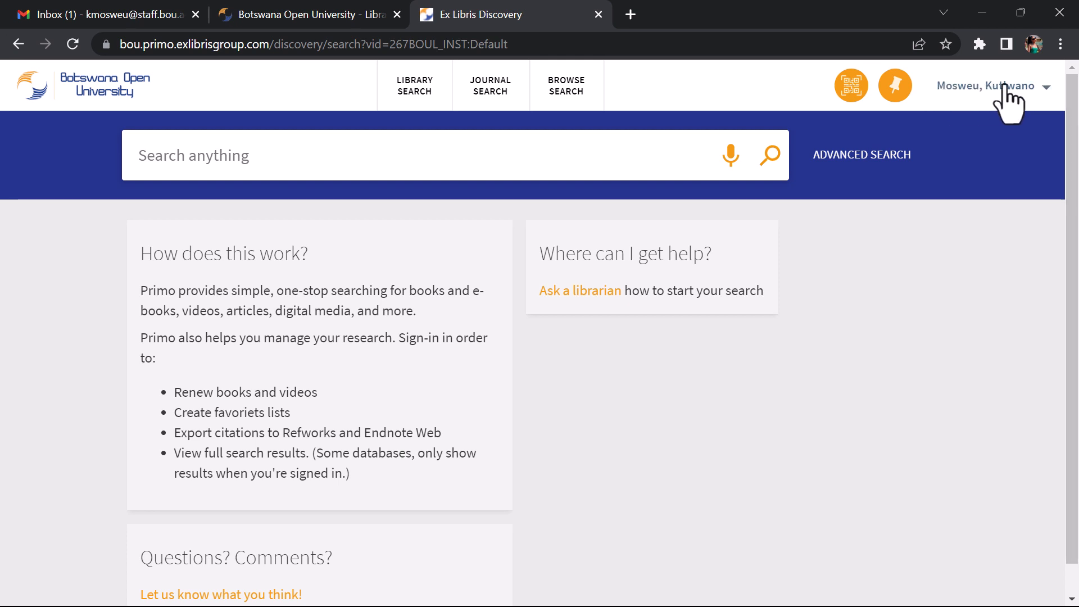
mouse_move(968, 110)
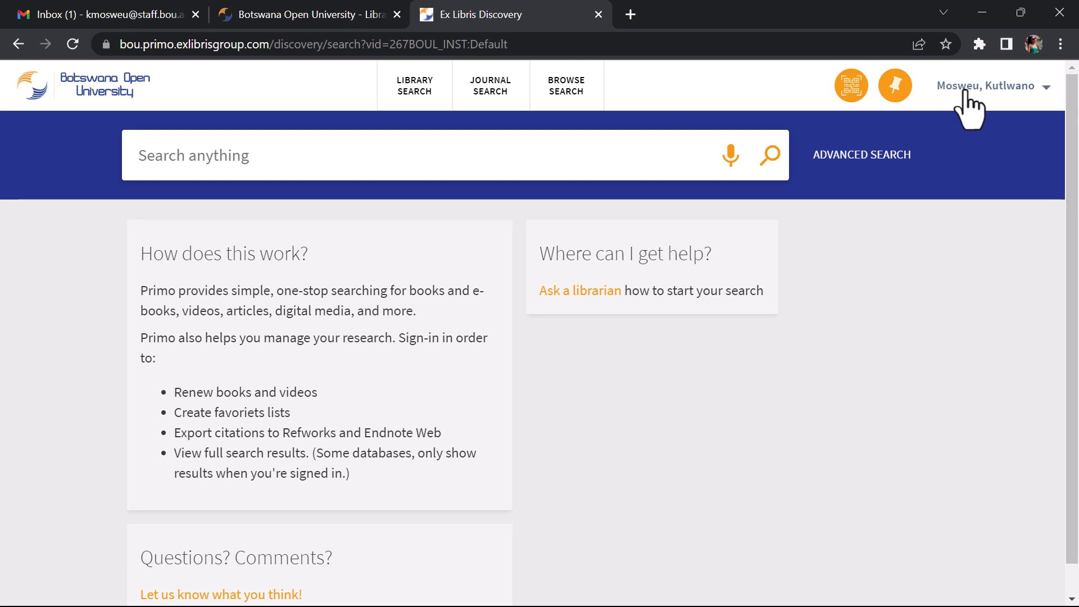
mouse_move(967, 100)
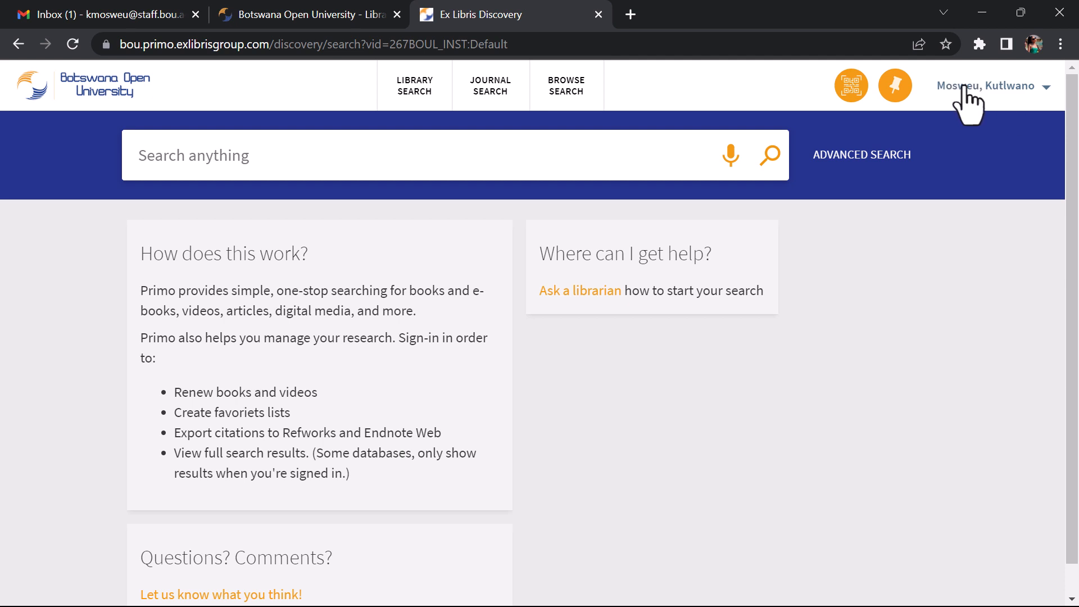
mouse_move(317, 143)
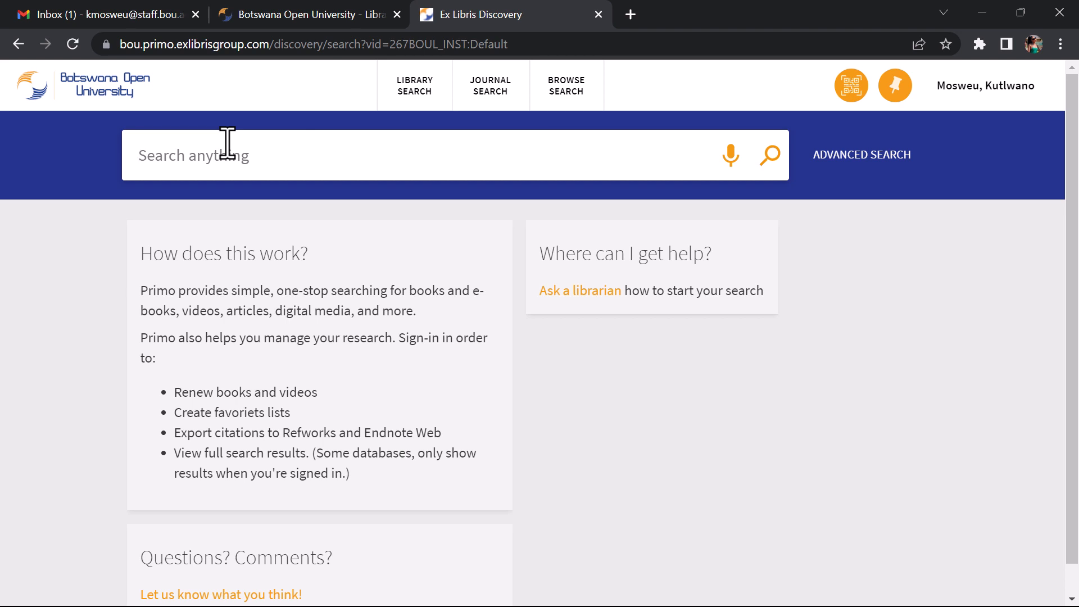
Search everything for 'Educational Leadership', returning 94,831 results.
text(Educat)
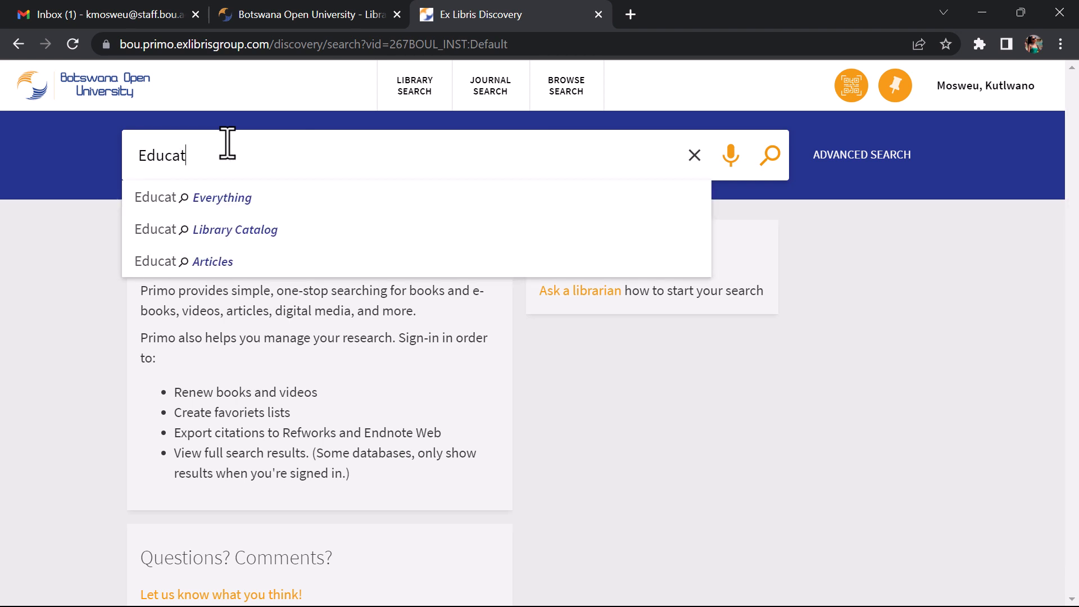
text(ional)
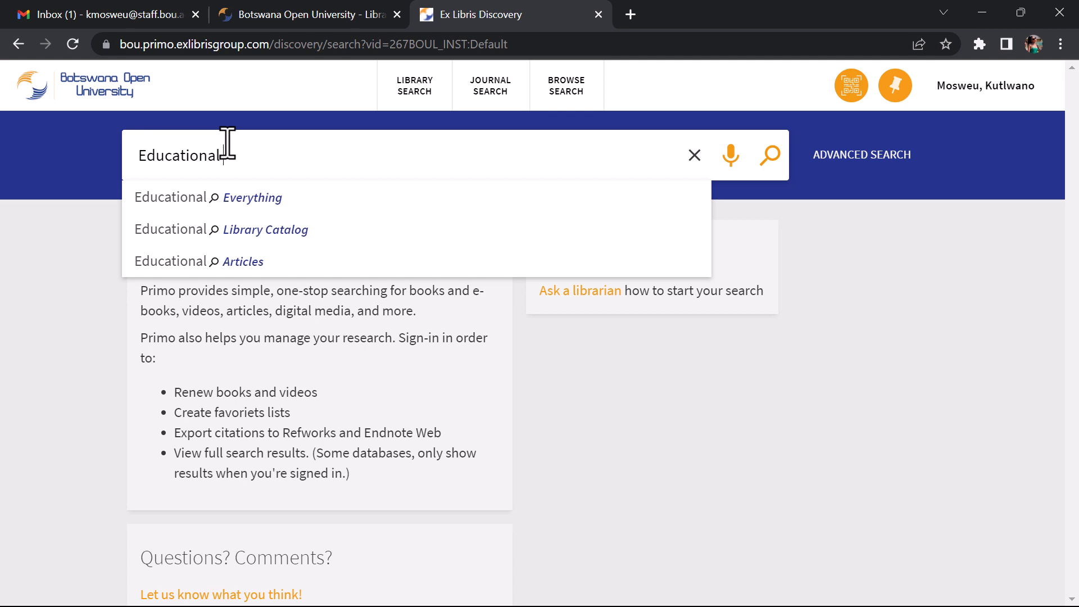
text(Leadersh)
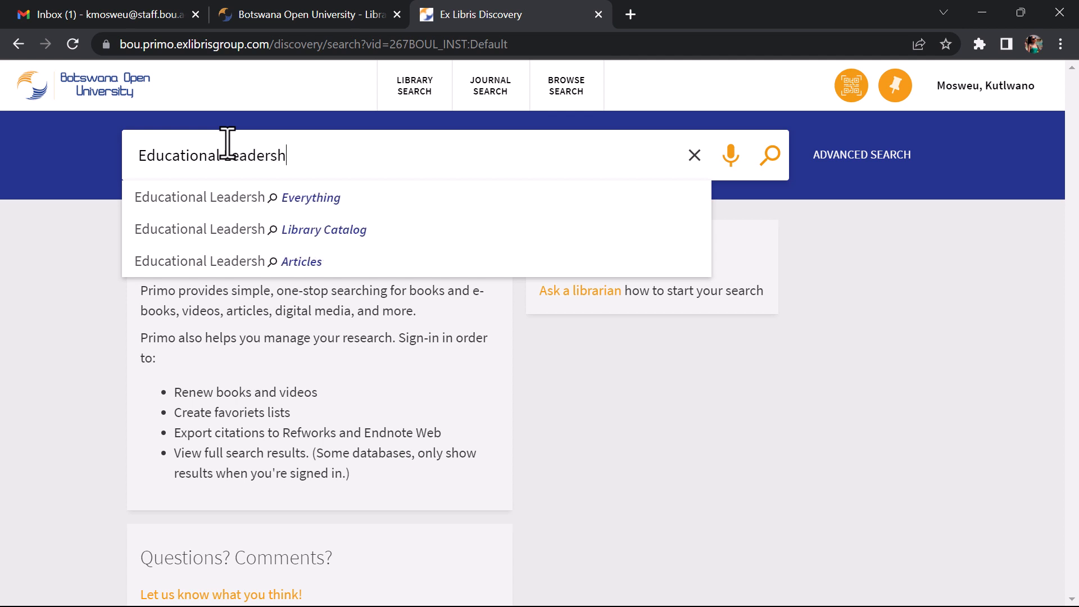
text(ip)
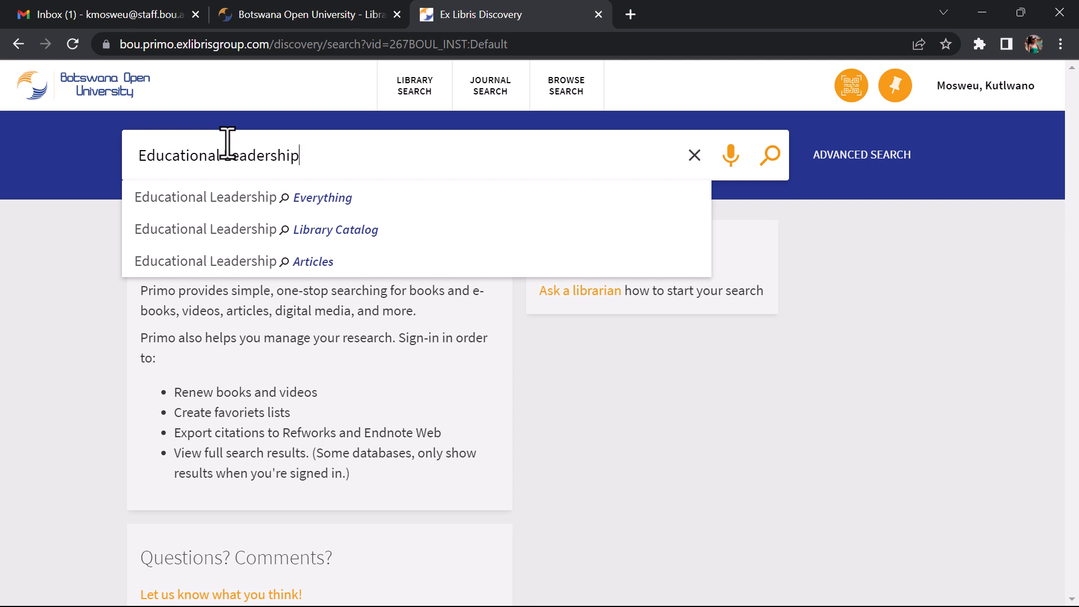
mouse_move(253, 166)
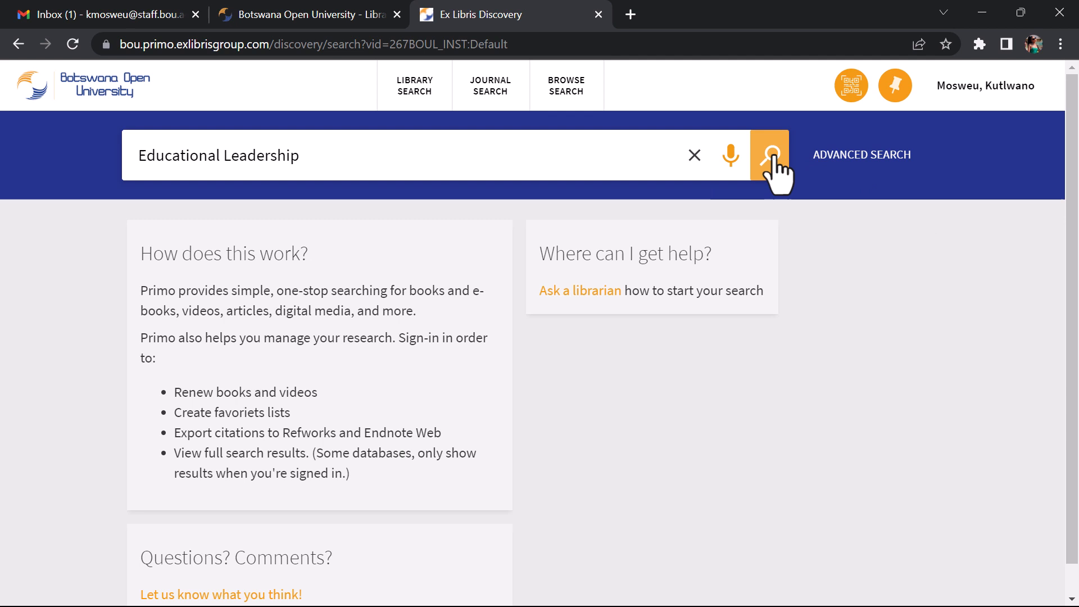
click(769, 154)
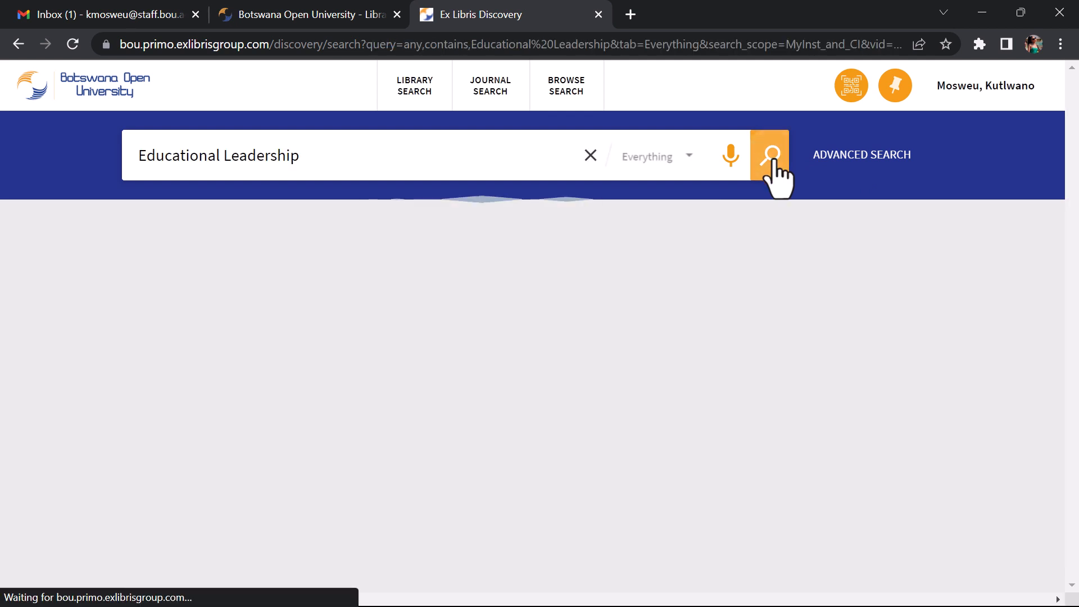
click(770, 155)
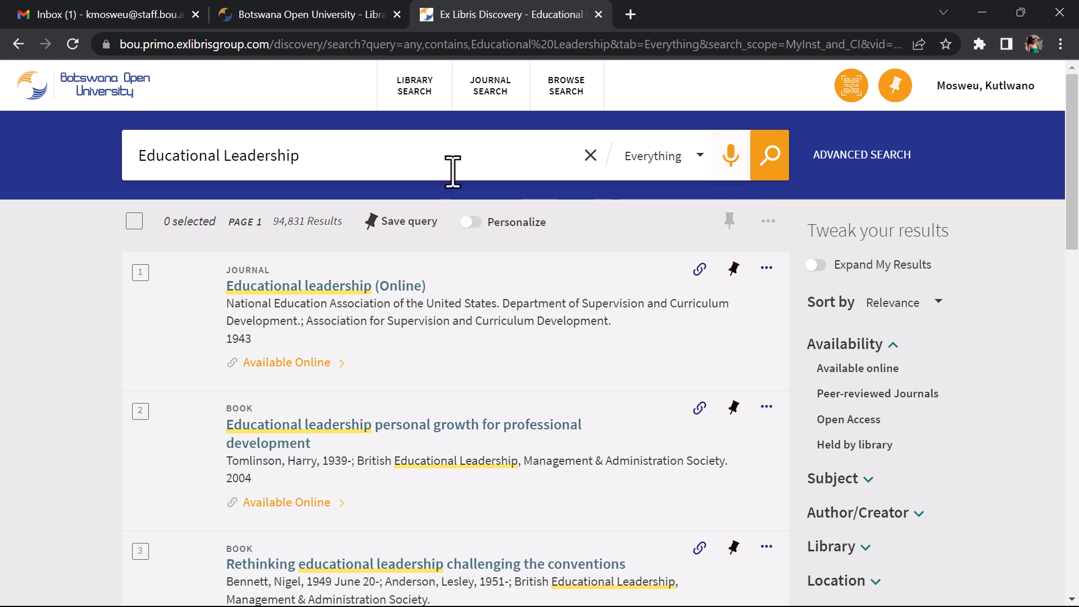
mouse_move(285, 227)
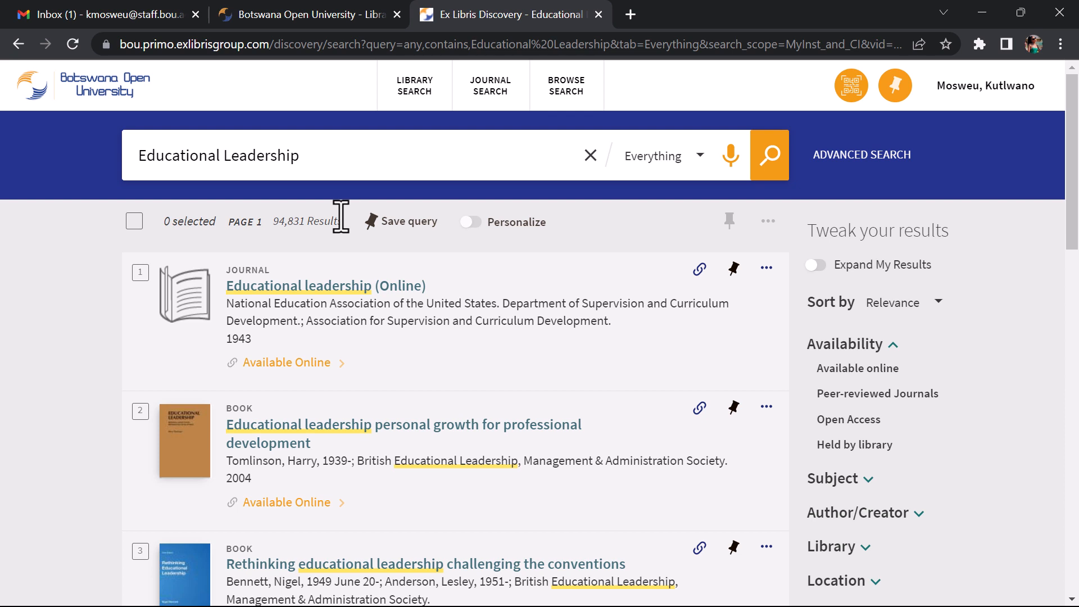
mouse_move(808, 233)
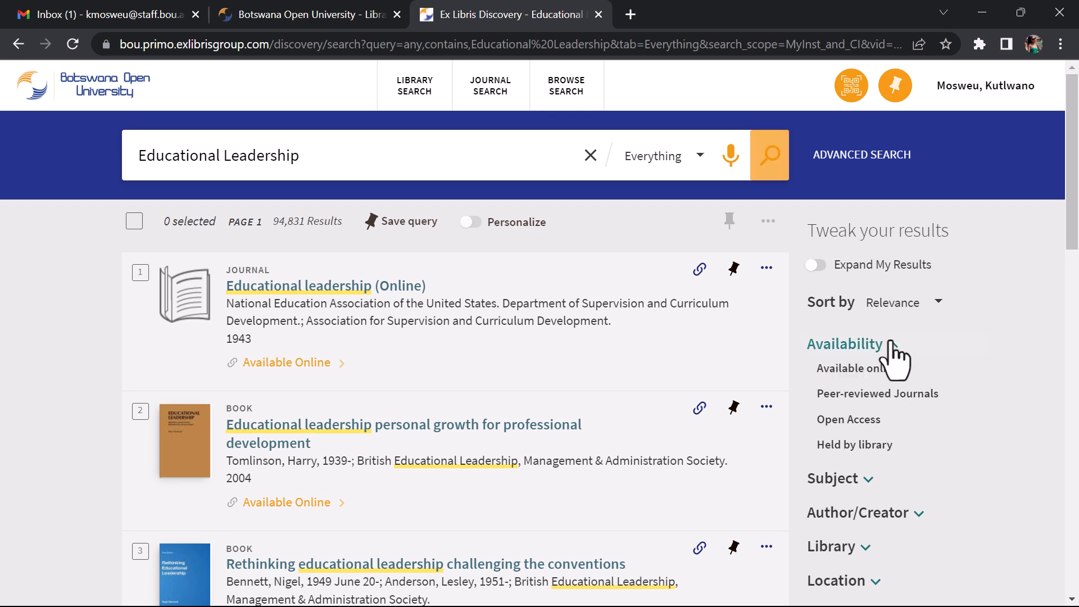
Narrow results to the 9 titles held by the library and expand the Library facet.
click(845, 344)
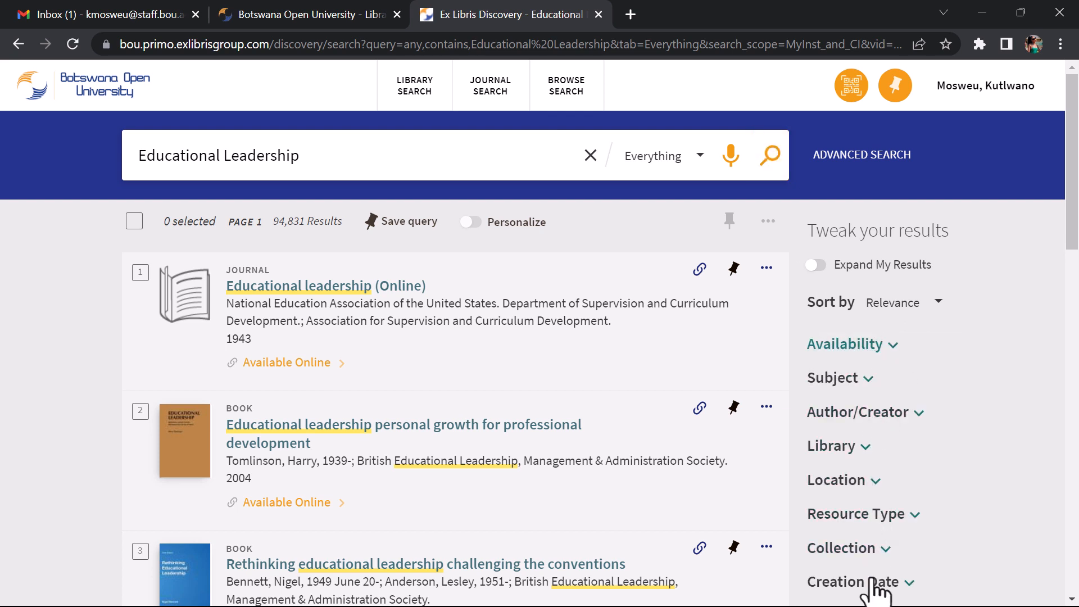
mouse_move(856, 581)
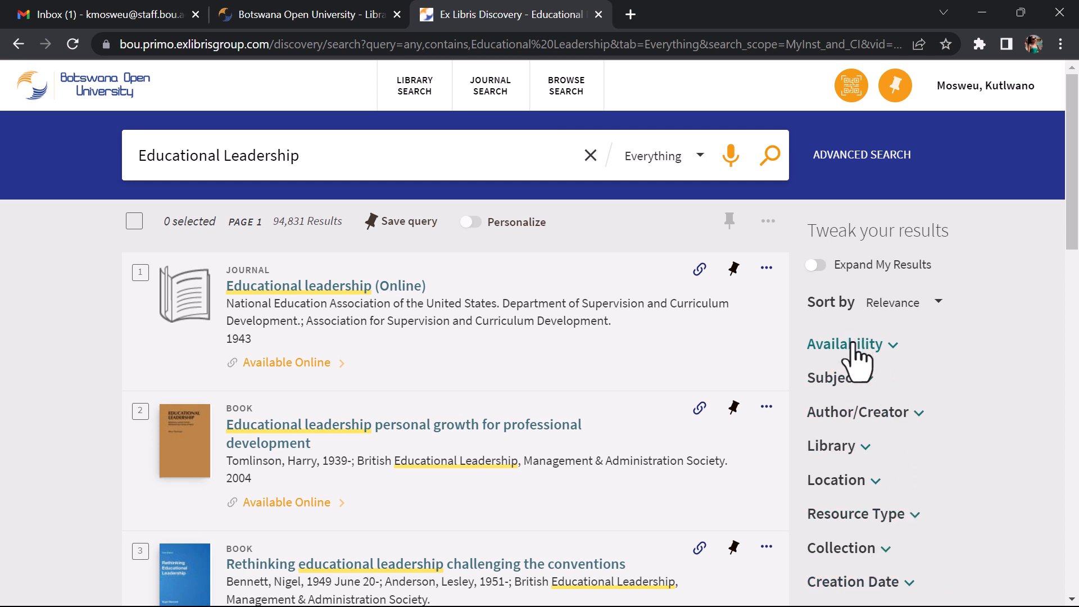
click(846, 344)
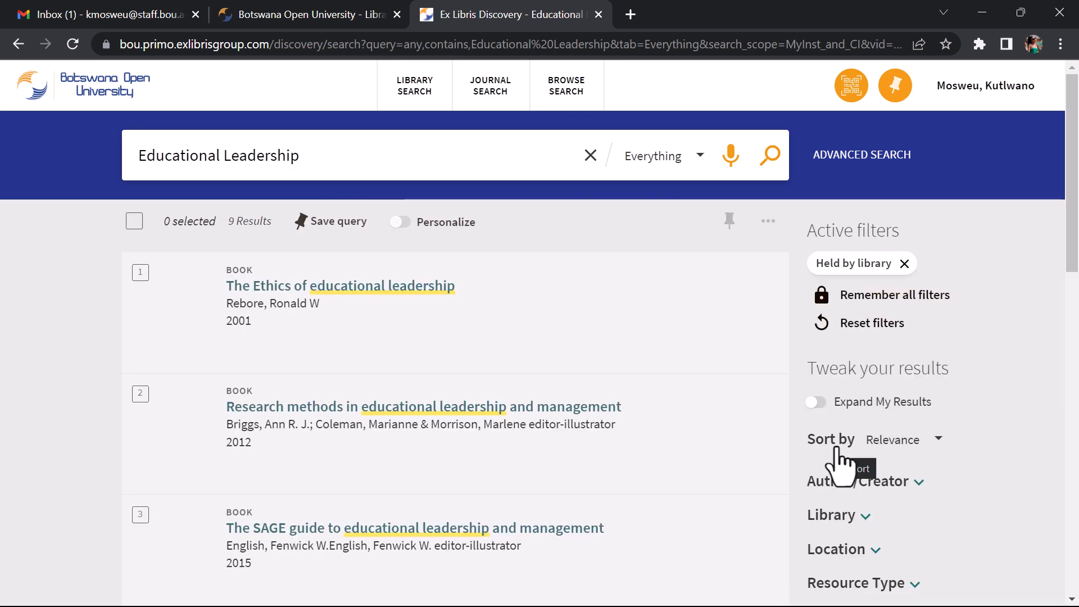
mouse_move(203, 221)
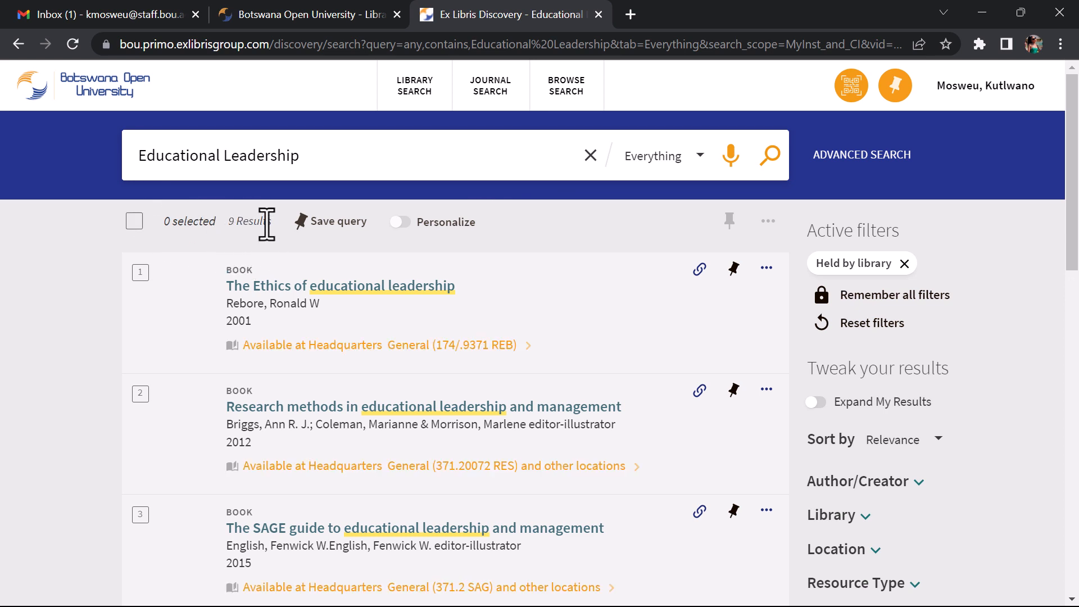
mouse_move(227, 244)
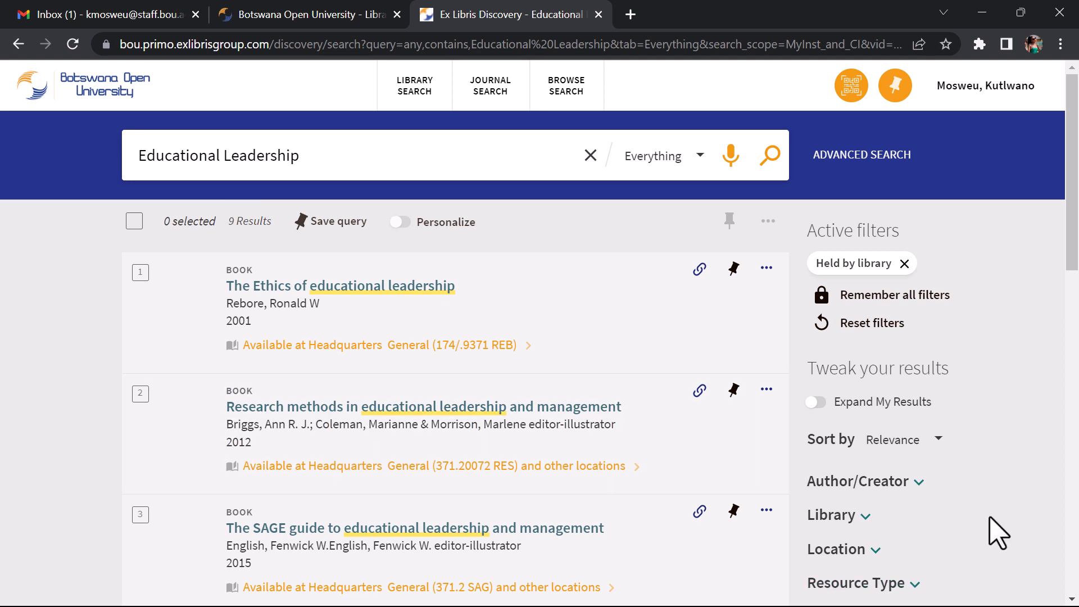
click(831, 515)
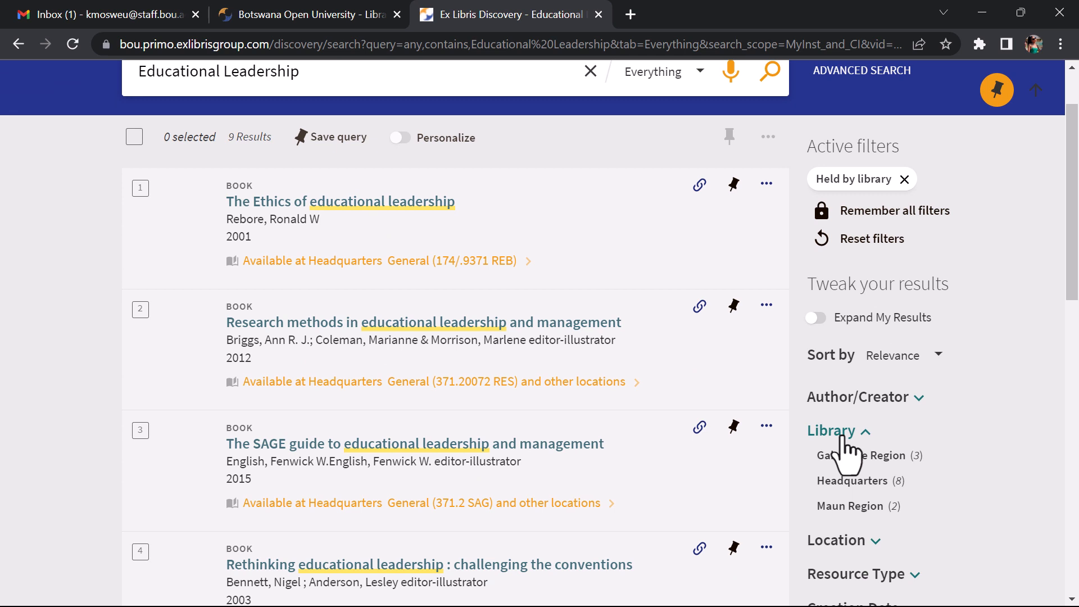
Limit results to the 8 titles held at Headquarters.
click(854, 481)
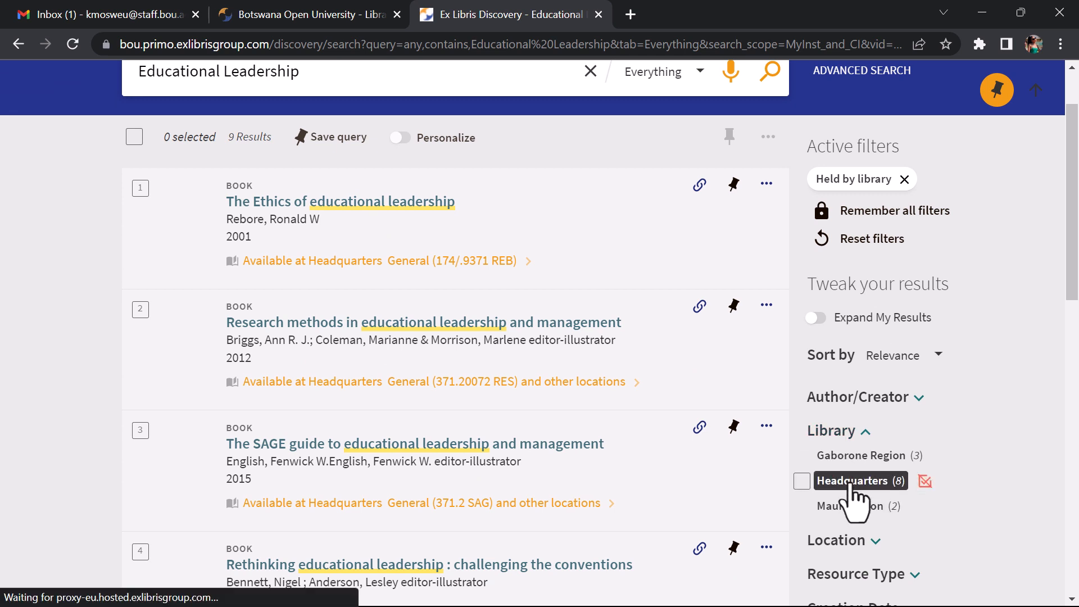
click(854, 480)
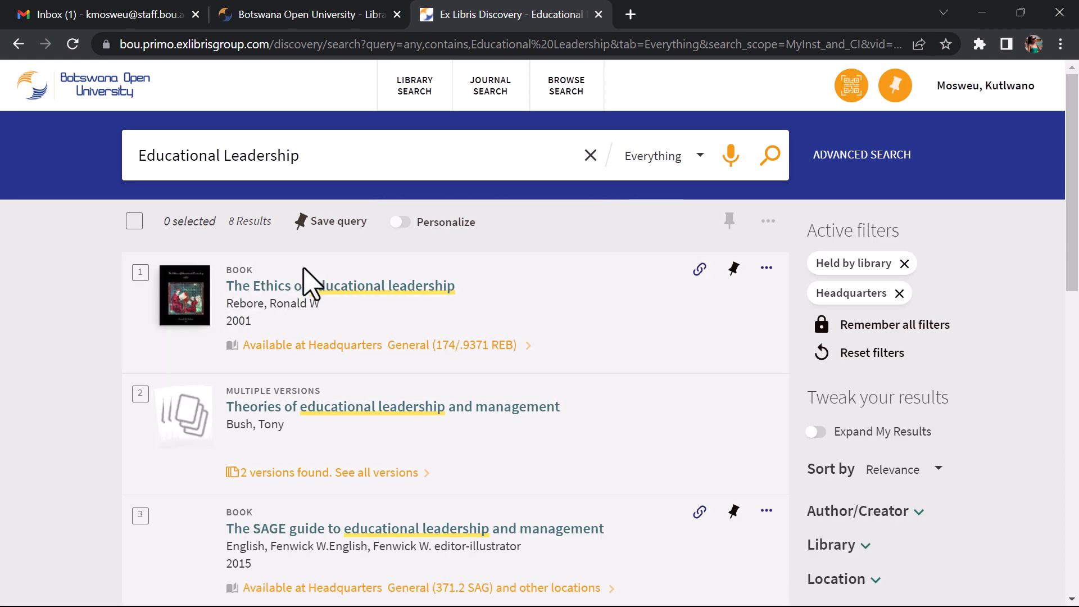
mouse_move(342, 317)
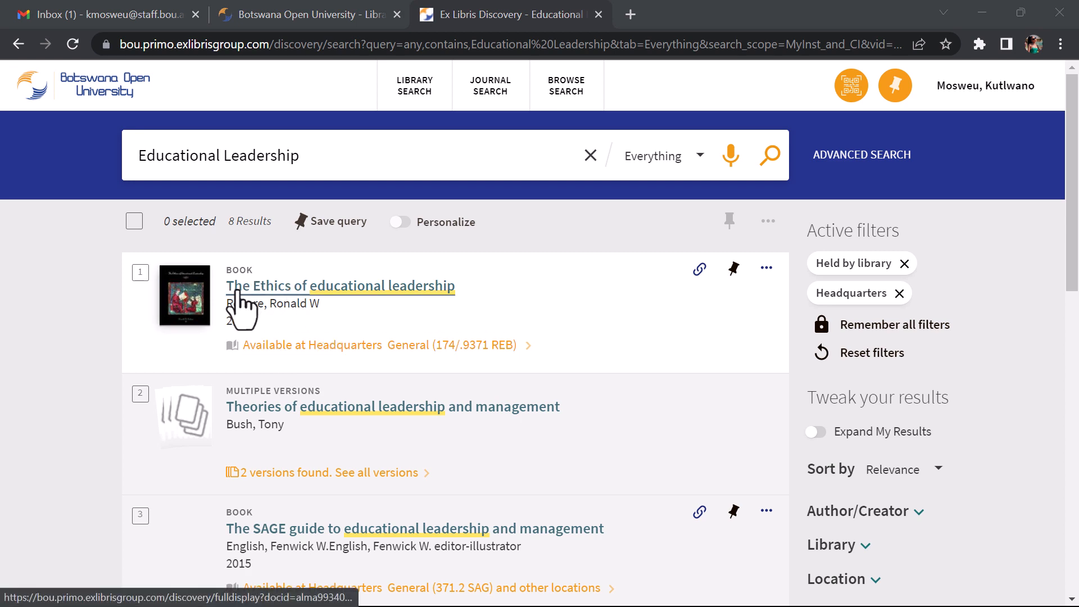
mouse_move(379, 384)
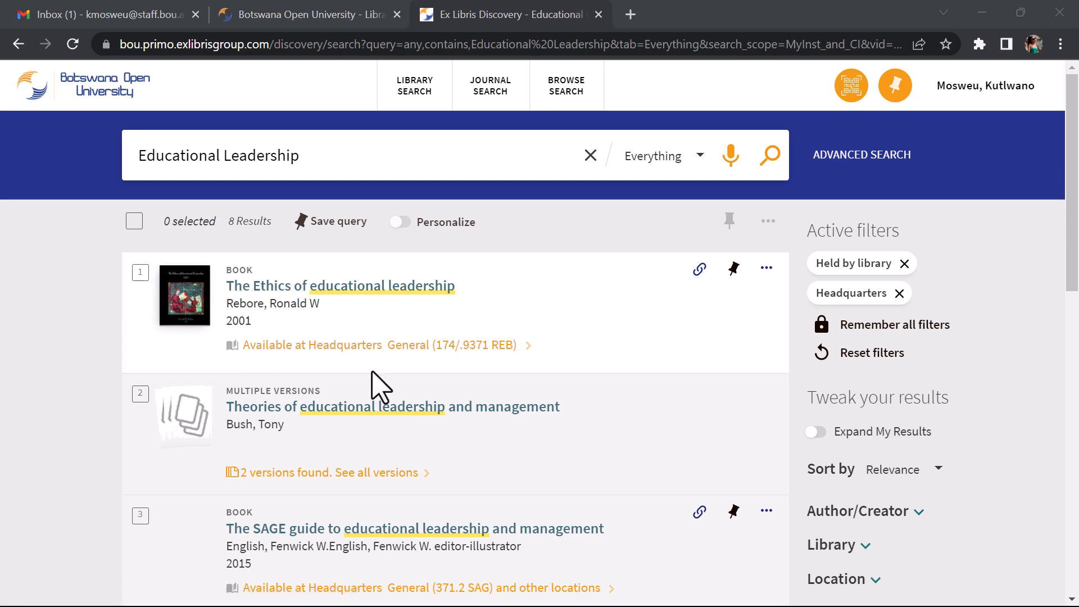
scroll(down, 3)
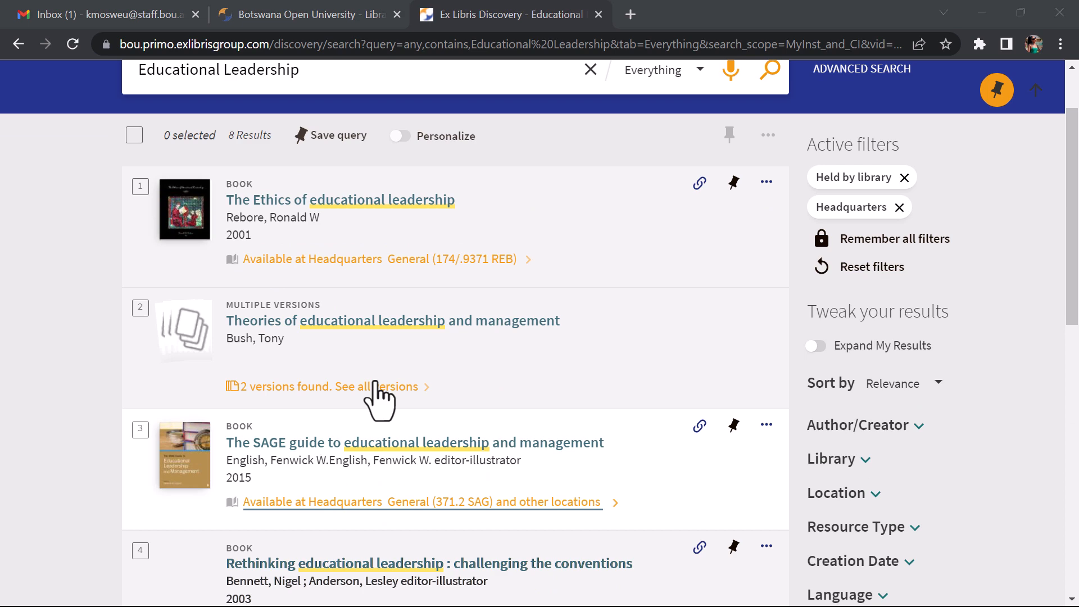
View the full record of The Ethics of educational leadership and start a digitization request.
click(340, 200)
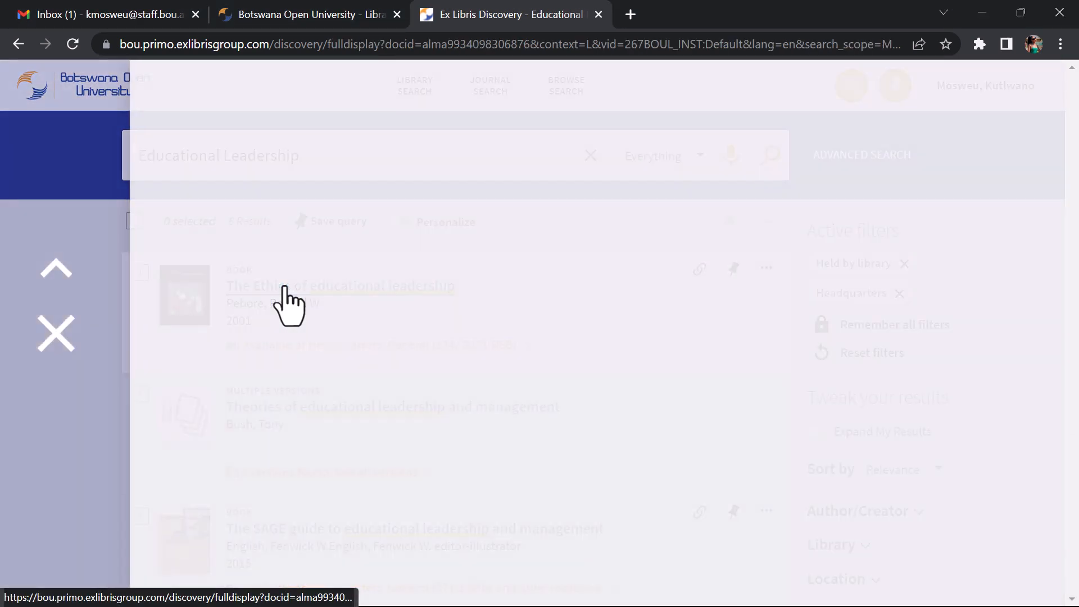
click(340, 287)
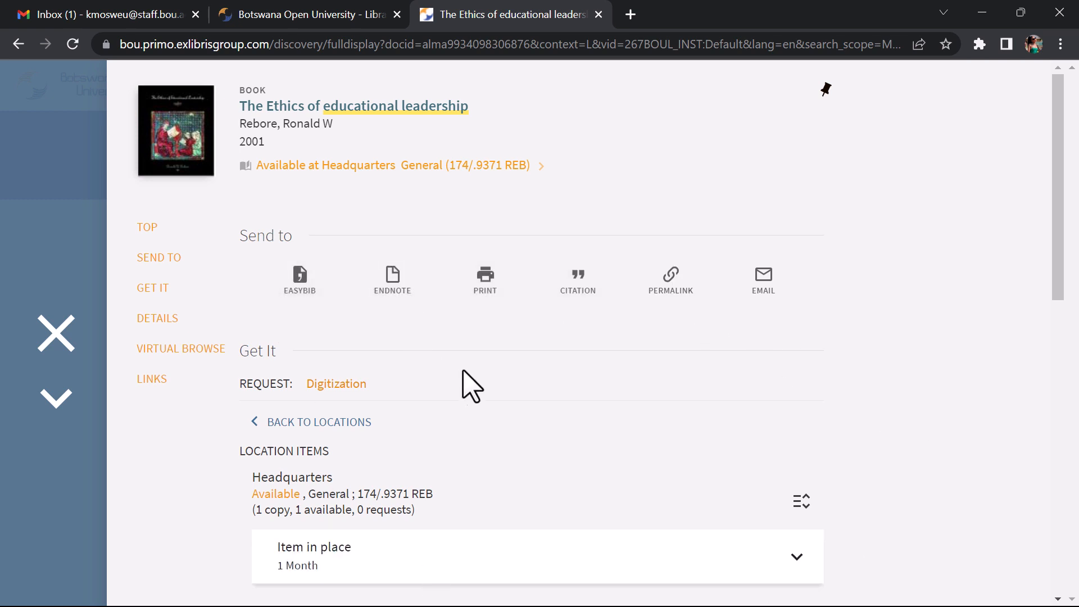
mouse_move(630, 460)
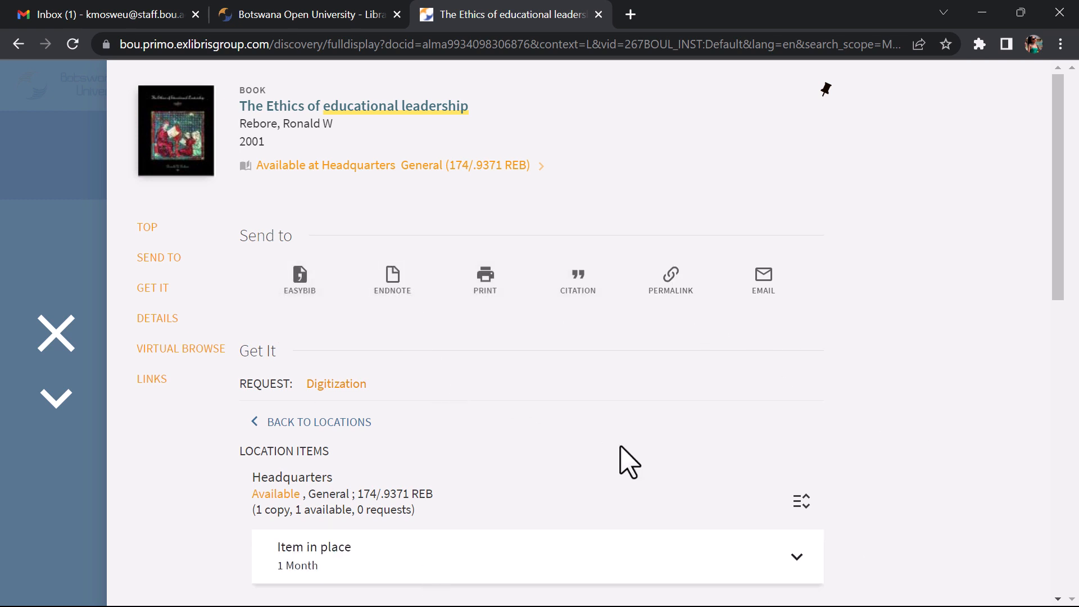
mouse_move(250, 388)
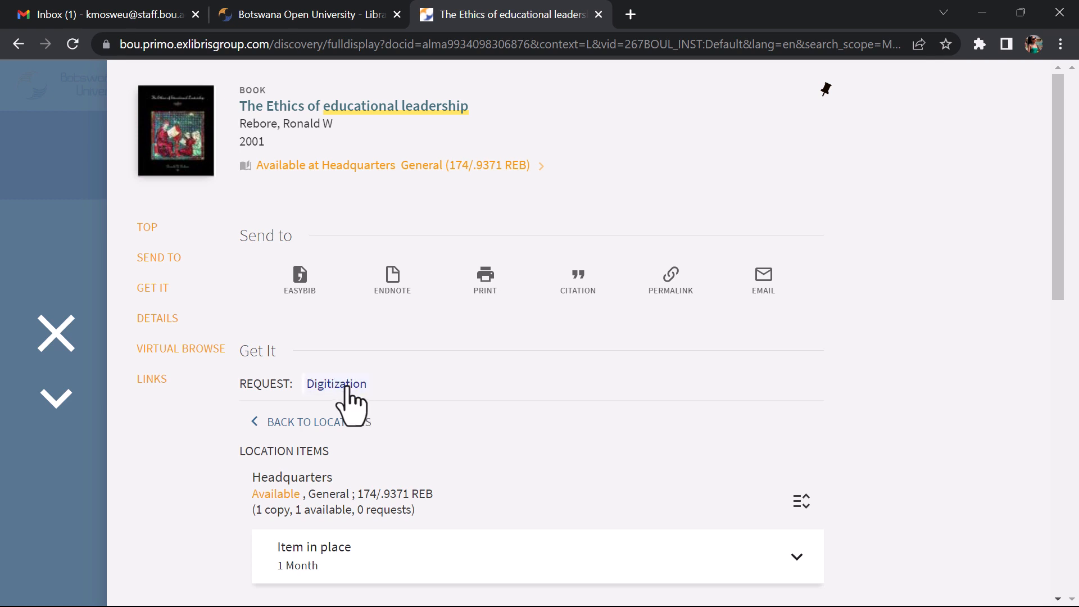
click(336, 383)
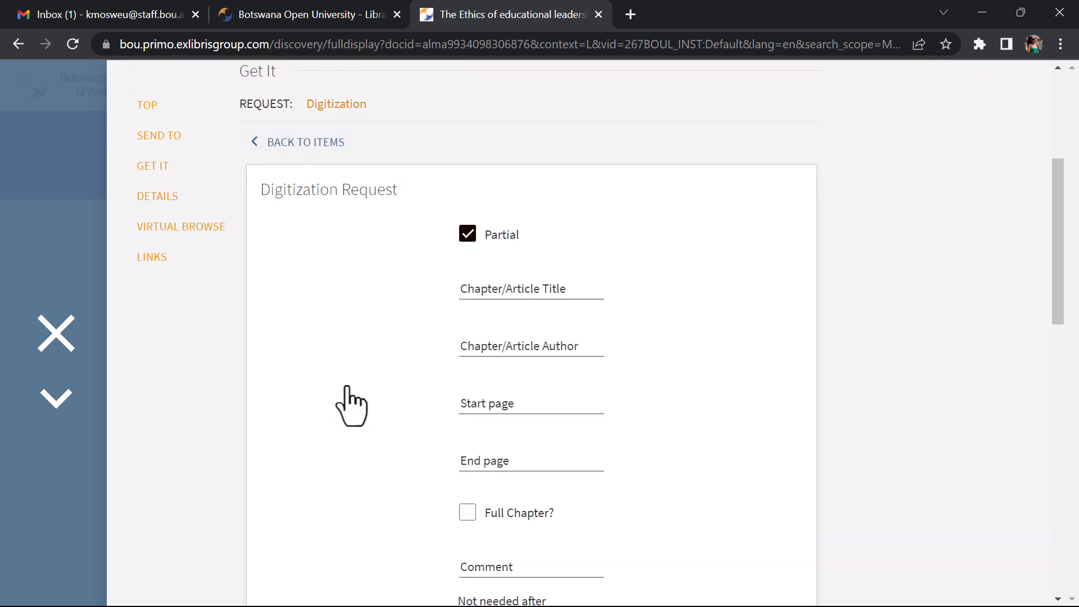
Set the not-needed-after date to 24 October 2022 and send the digitization request.
scroll(down, 3)
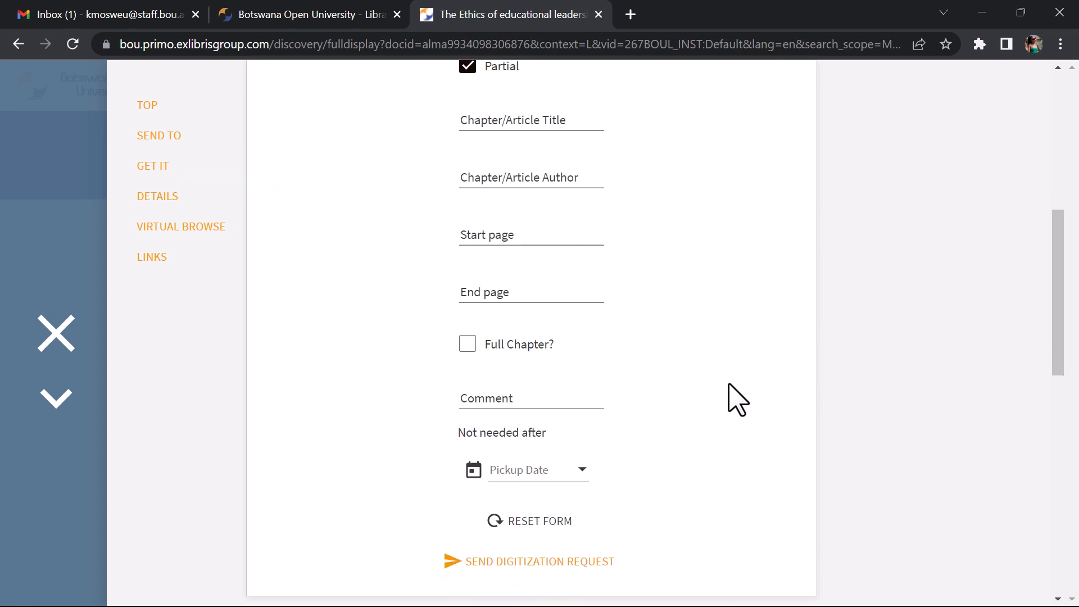
mouse_move(582, 470)
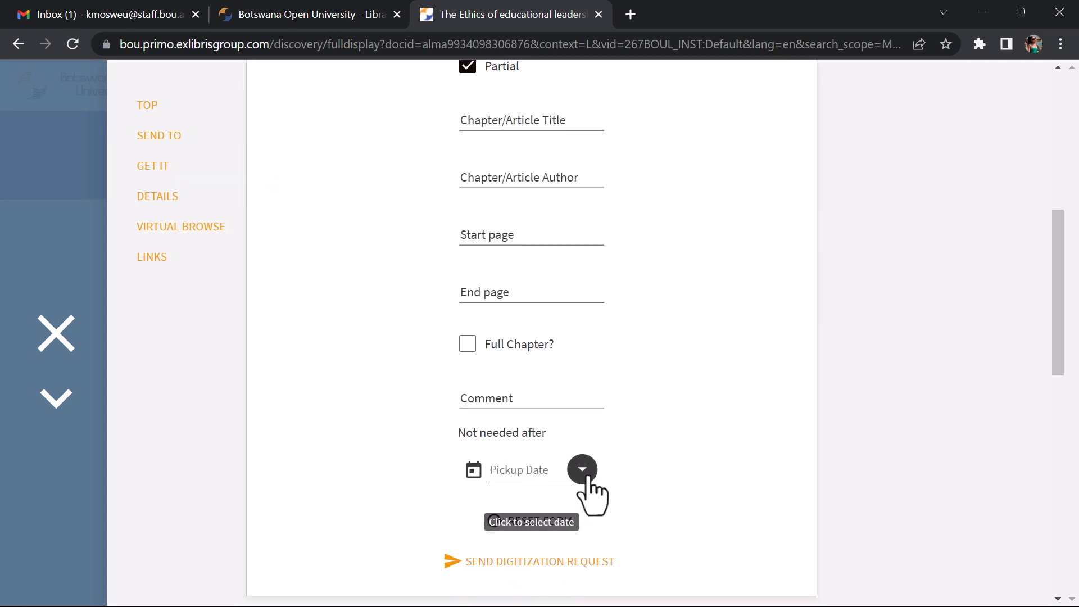
click(581, 470)
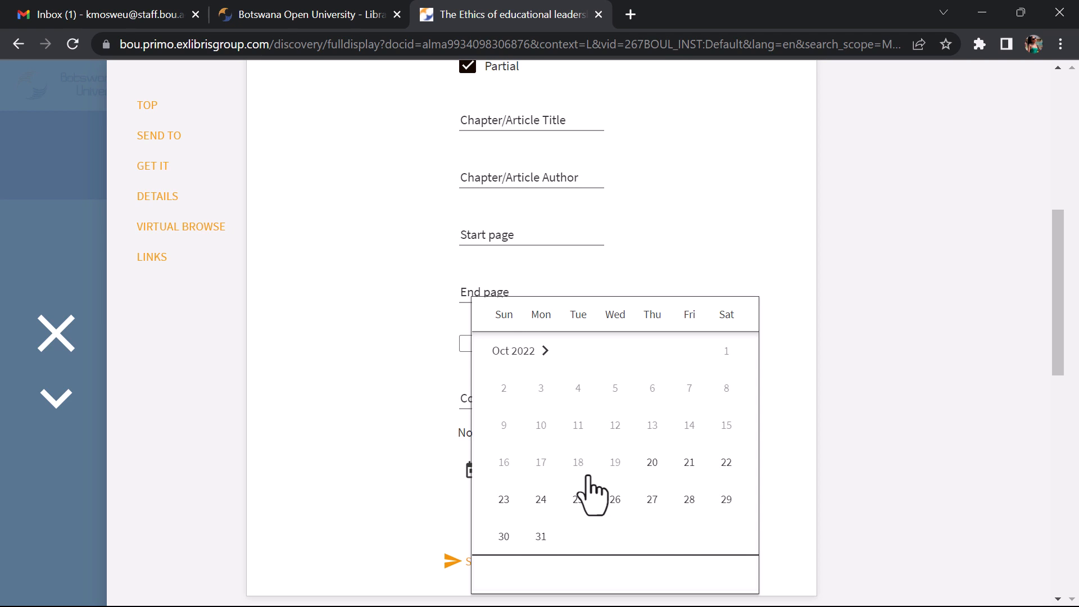
mouse_move(575, 499)
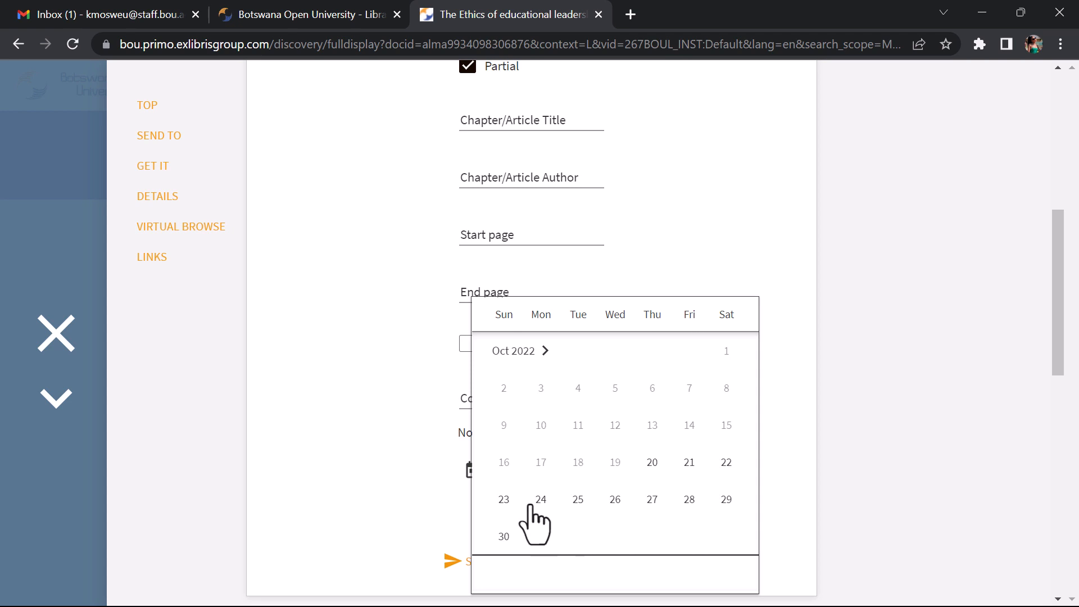
mouse_move(544, 516)
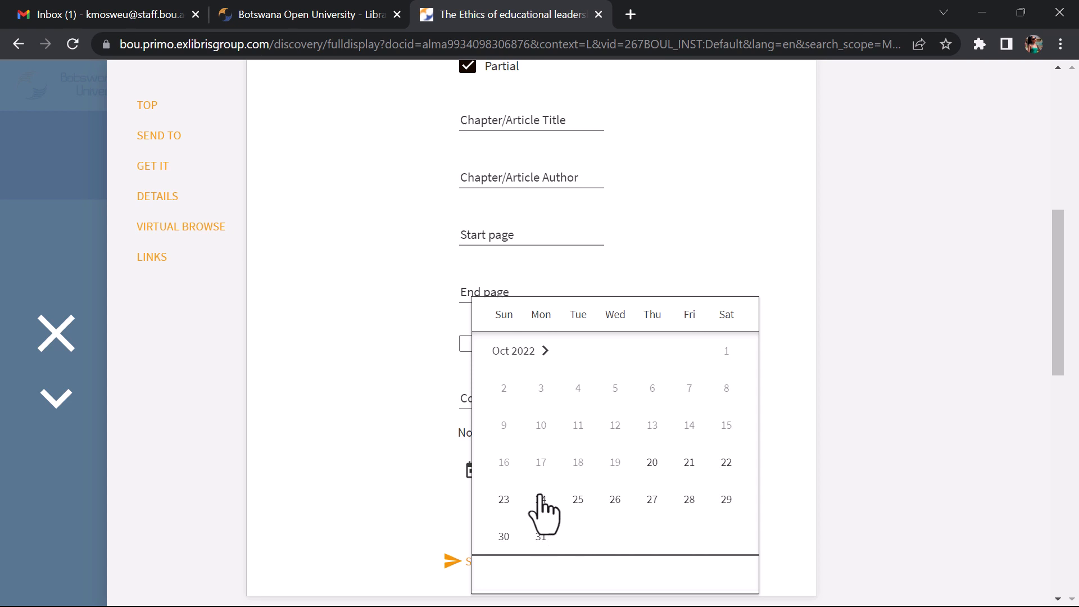
click(541, 500)
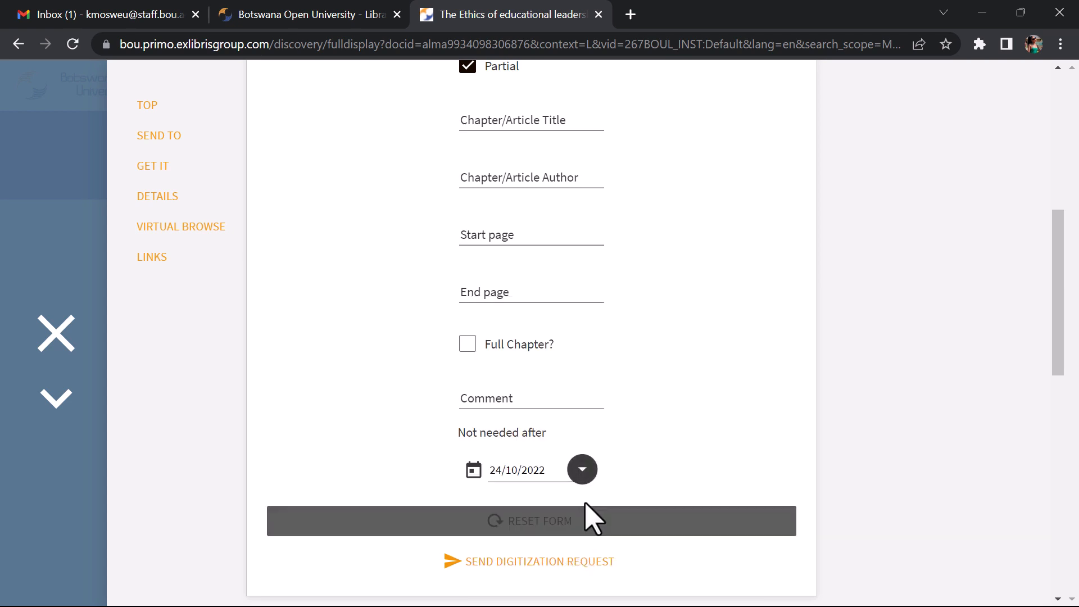
mouse_move(688, 468)
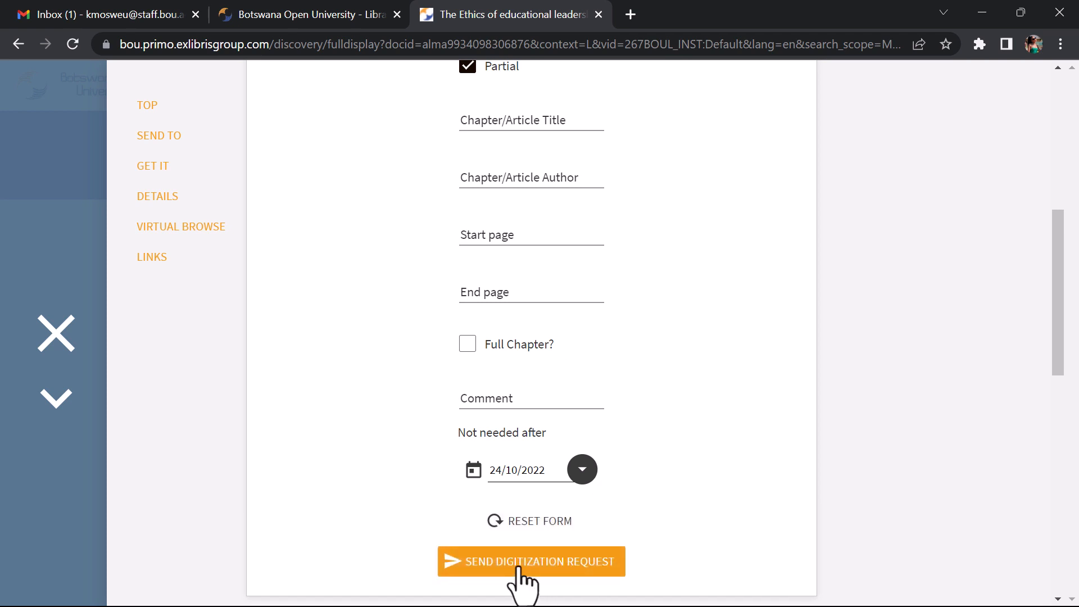
click(530, 561)
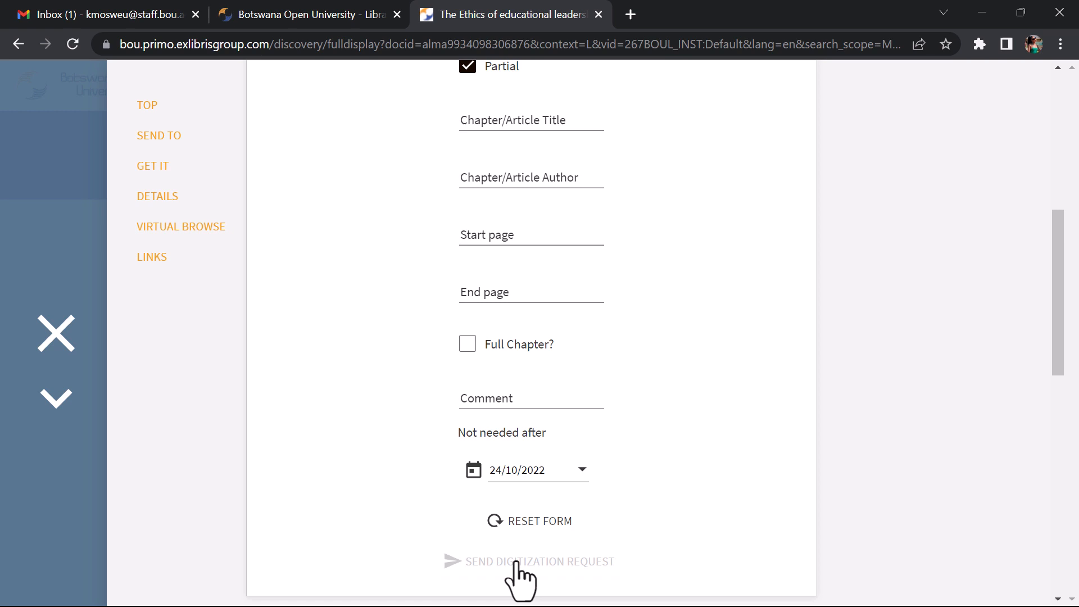
mouse_move(517, 561)
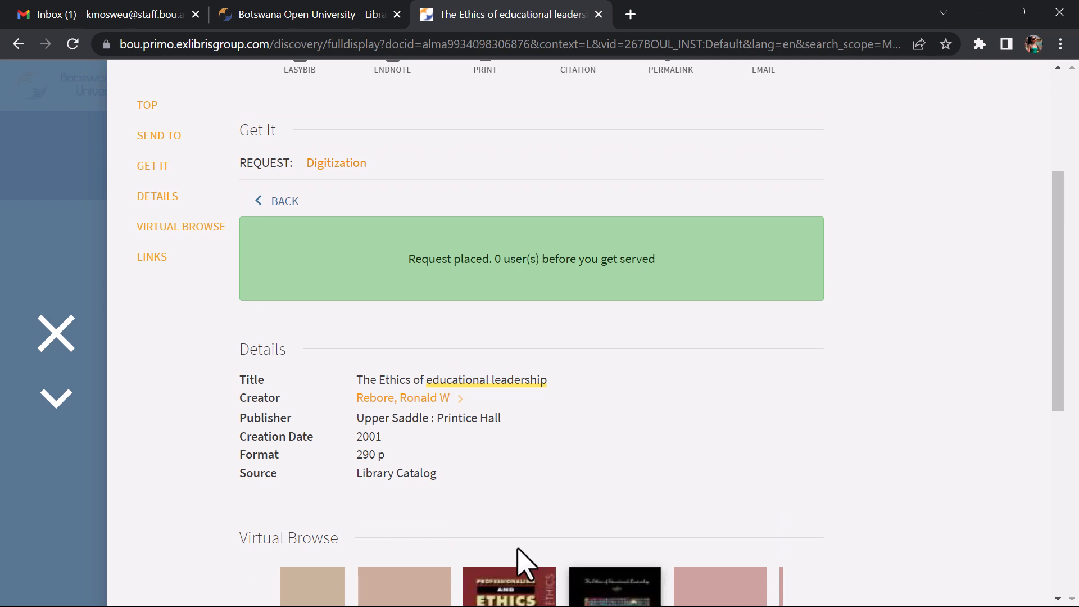
mouse_move(747, 246)
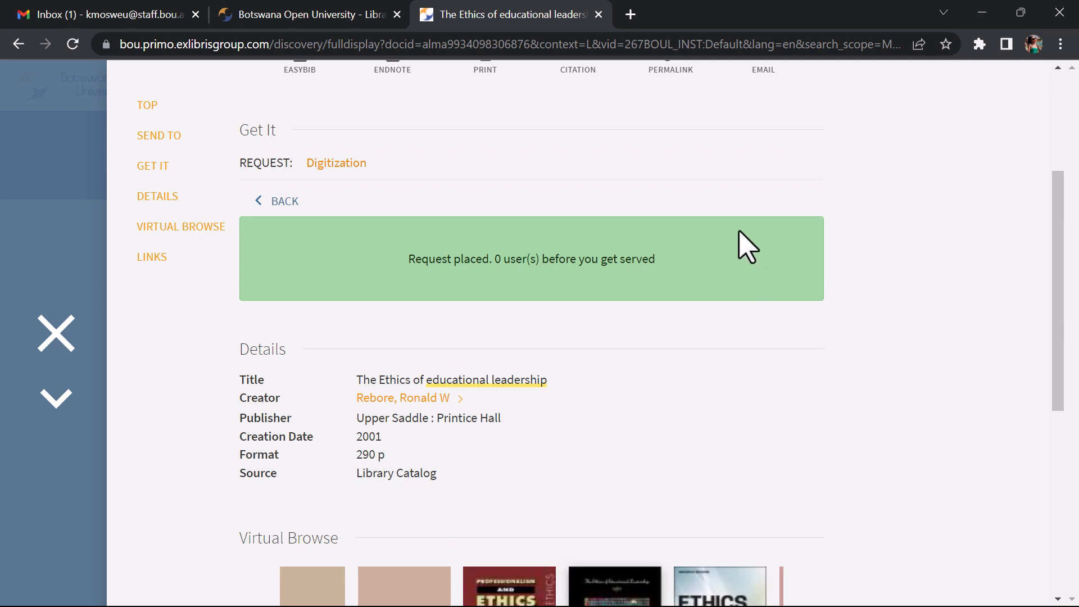
mouse_move(422, 285)
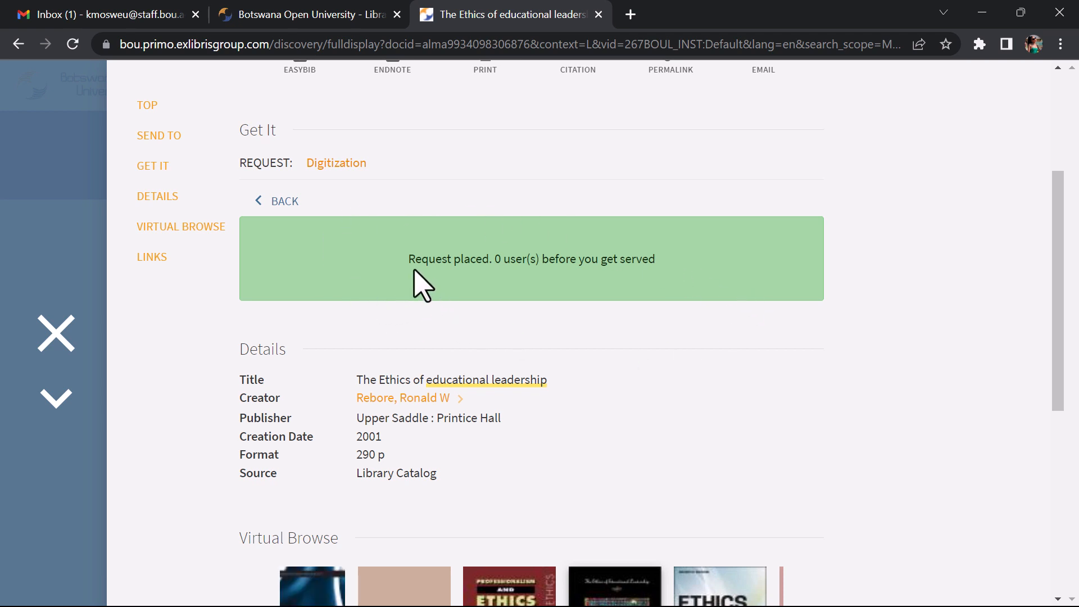
mouse_move(555, 308)
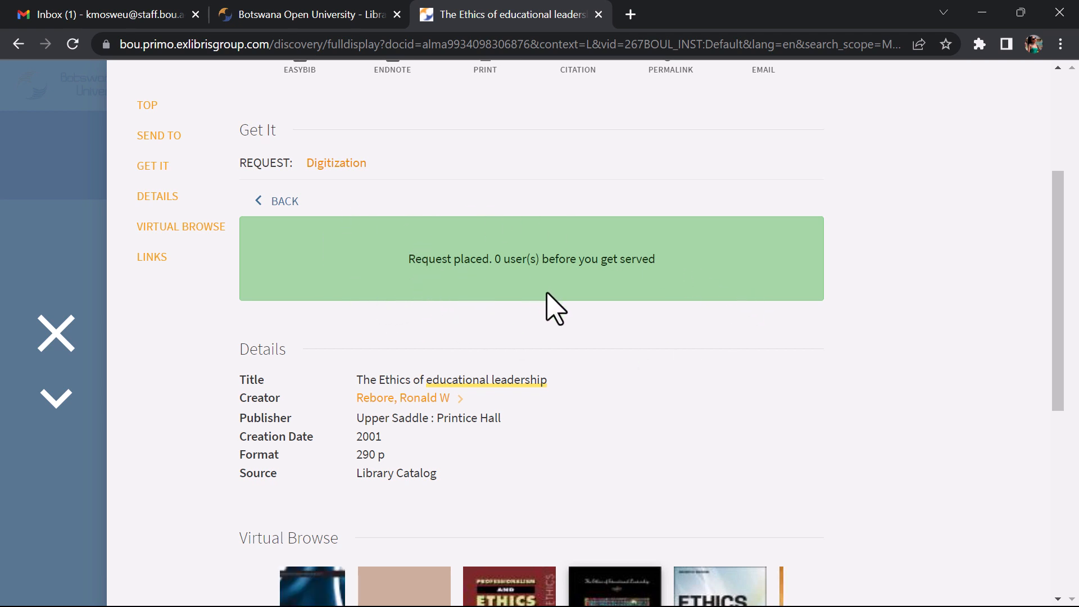
mouse_move(636, 434)
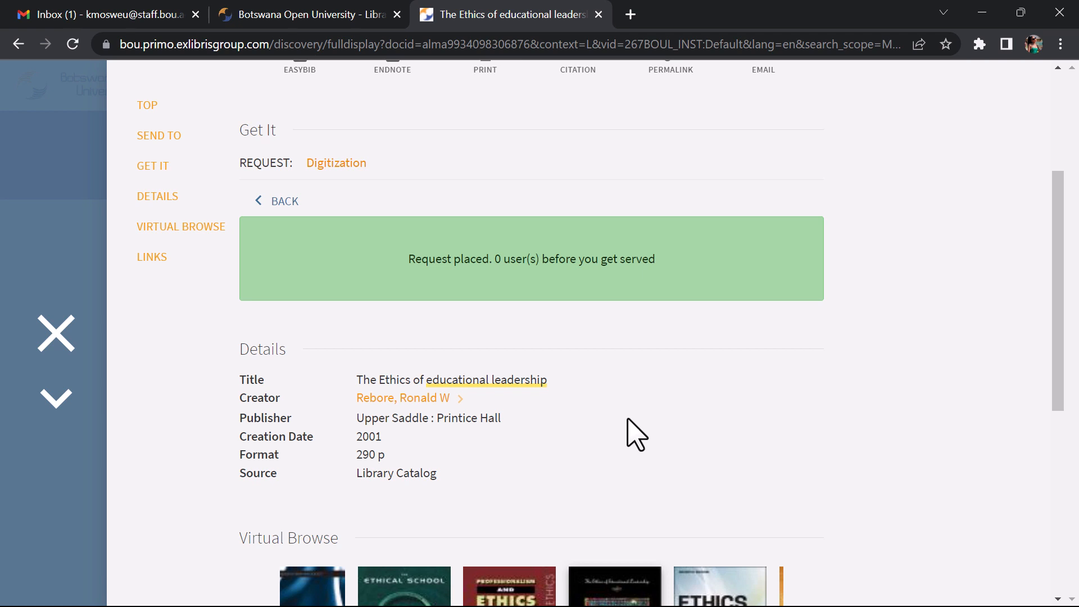
mouse_move(238, 341)
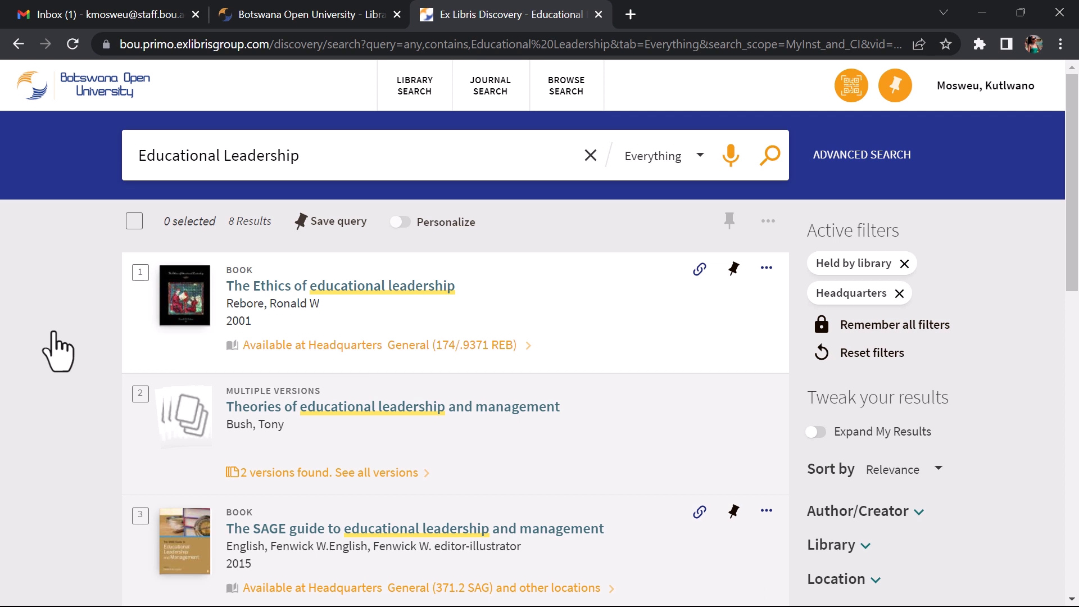
mouse_move(63, 344)
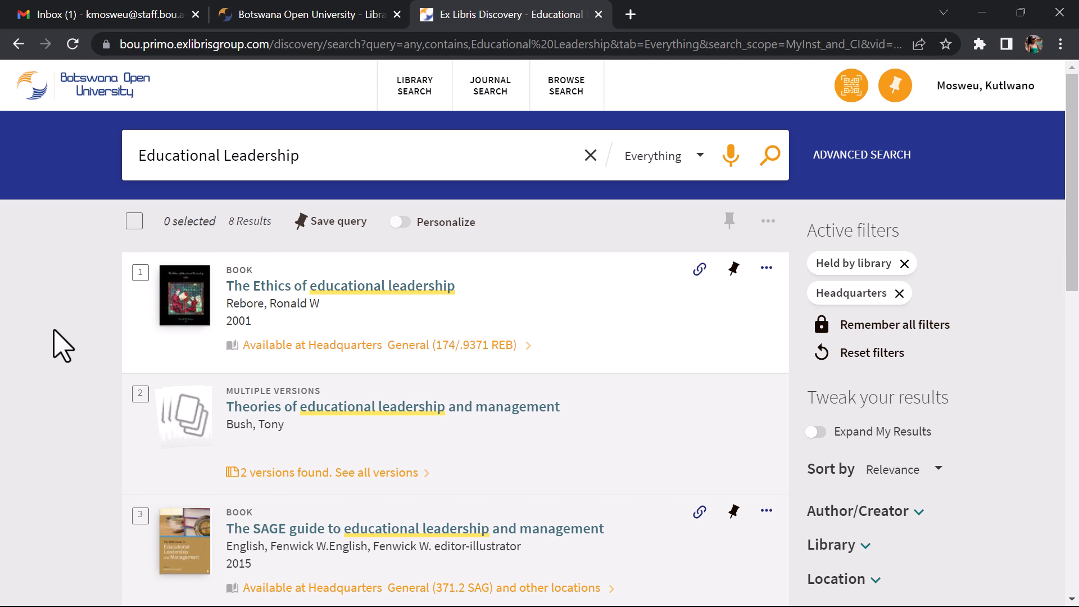
mouse_move(533, 327)
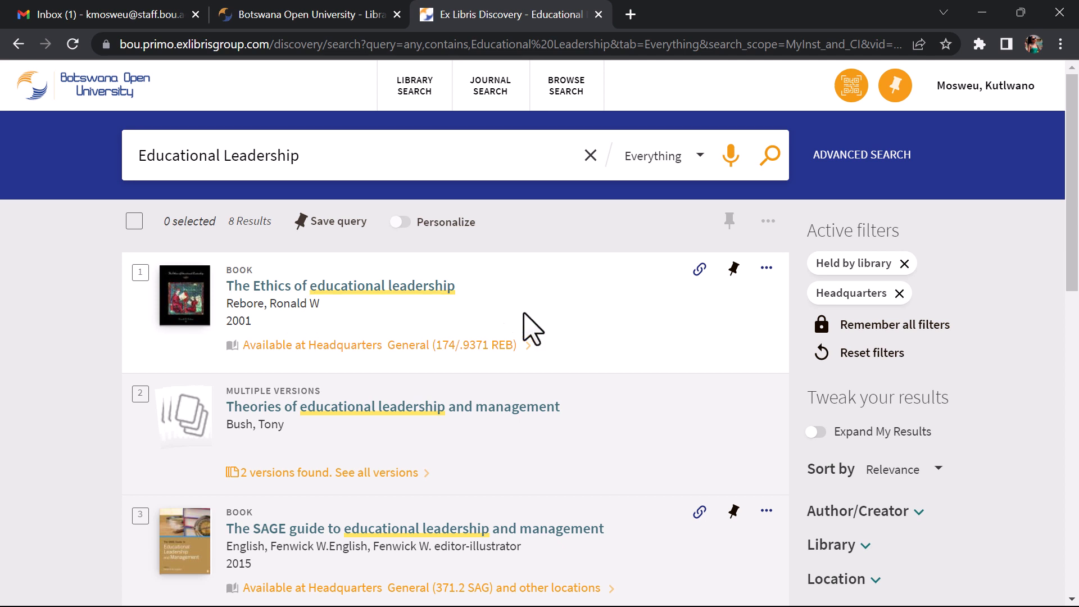
mouse_move(884, 231)
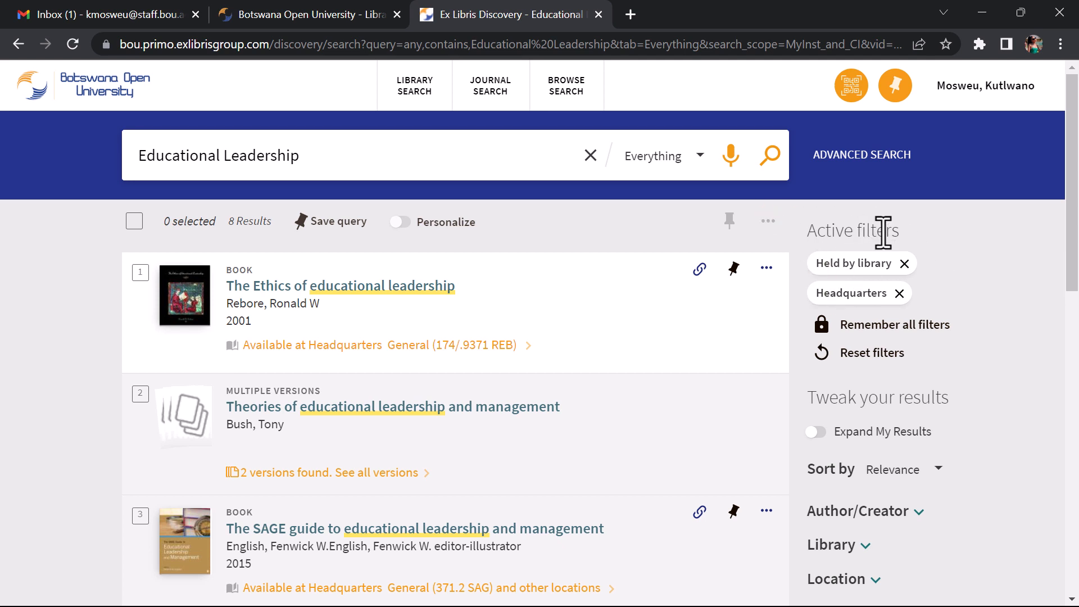
mouse_move(905, 263)
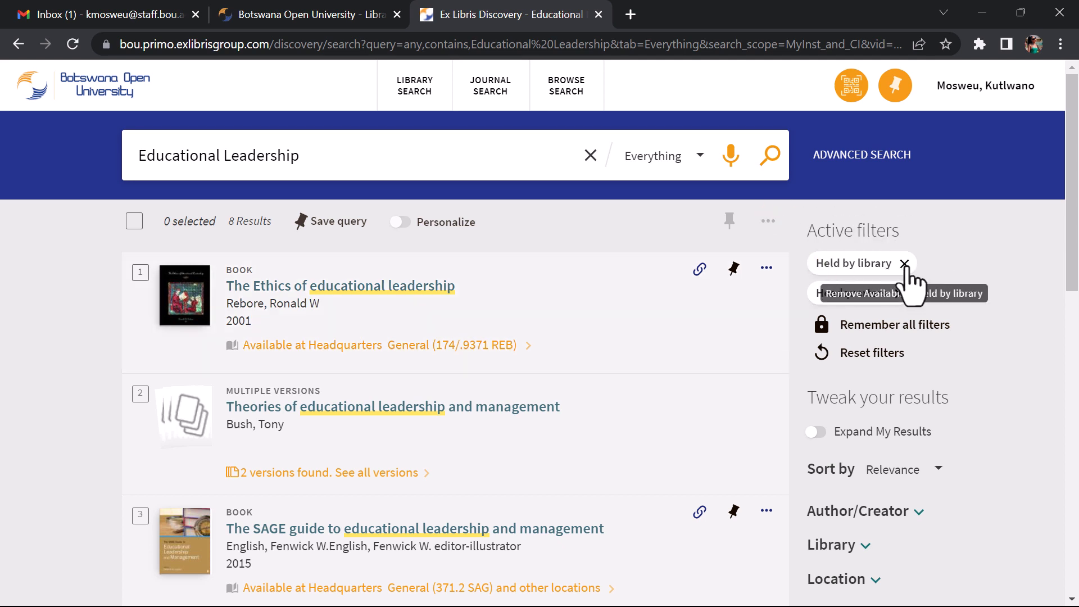
Remove the Held by library and Headquarters filters, restoring all 94,831 results.
click(907, 263)
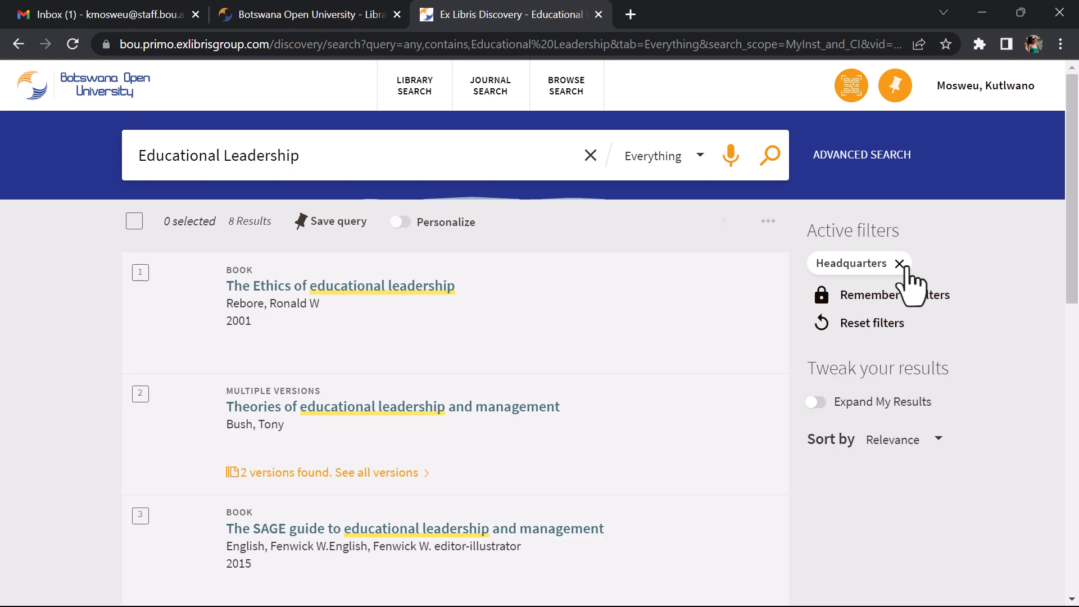
click(898, 263)
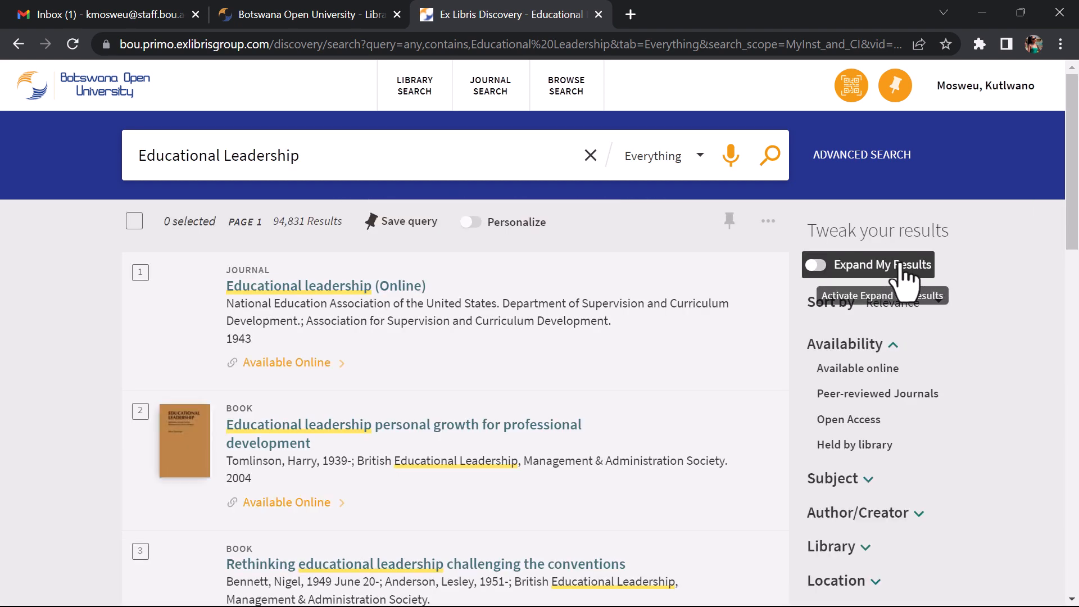
click(846, 344)
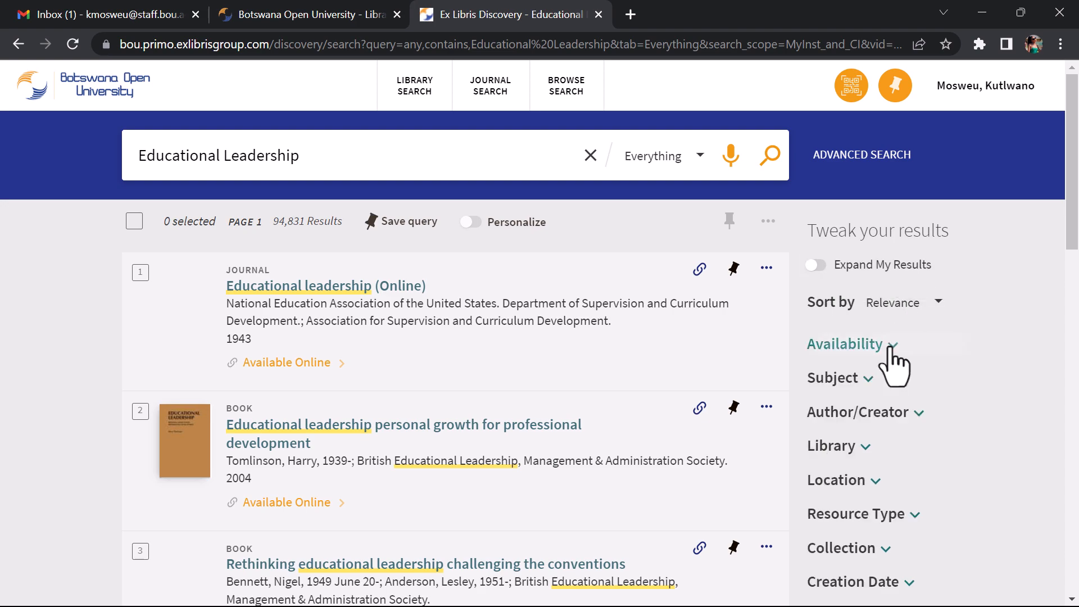